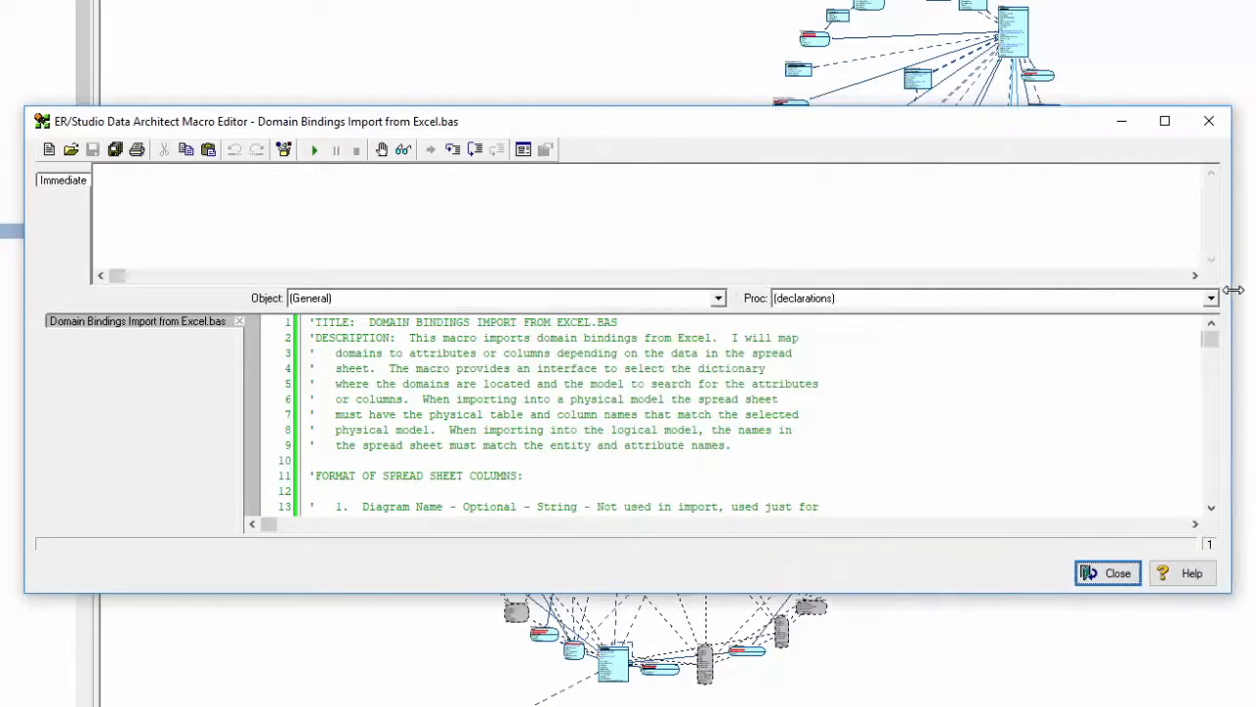
Step: Finish scrolling the Domain Bindings Import from Excel code and close the Macro Editor
{"action": "scroll", "scroll_direction": "down", "scroll_amount": 3}
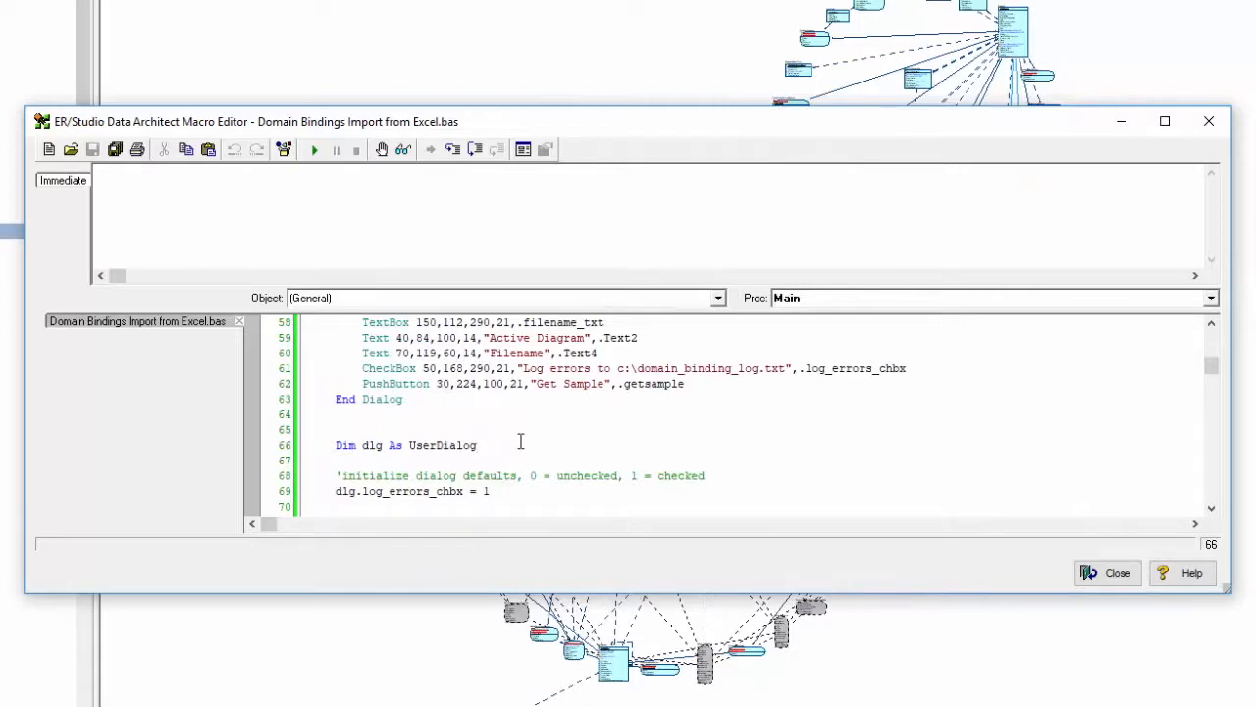
{"action": "type", "text": "intr"}
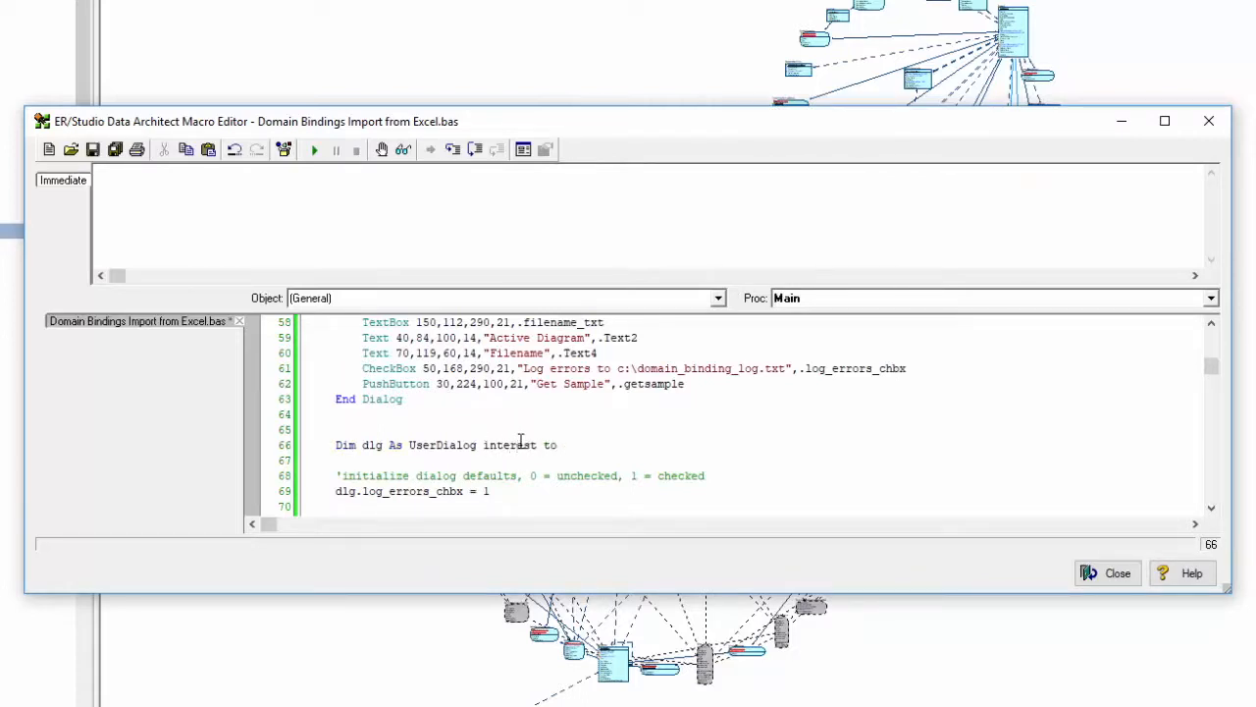
{"action": "left_click", "coordinate": [1116, 573]}
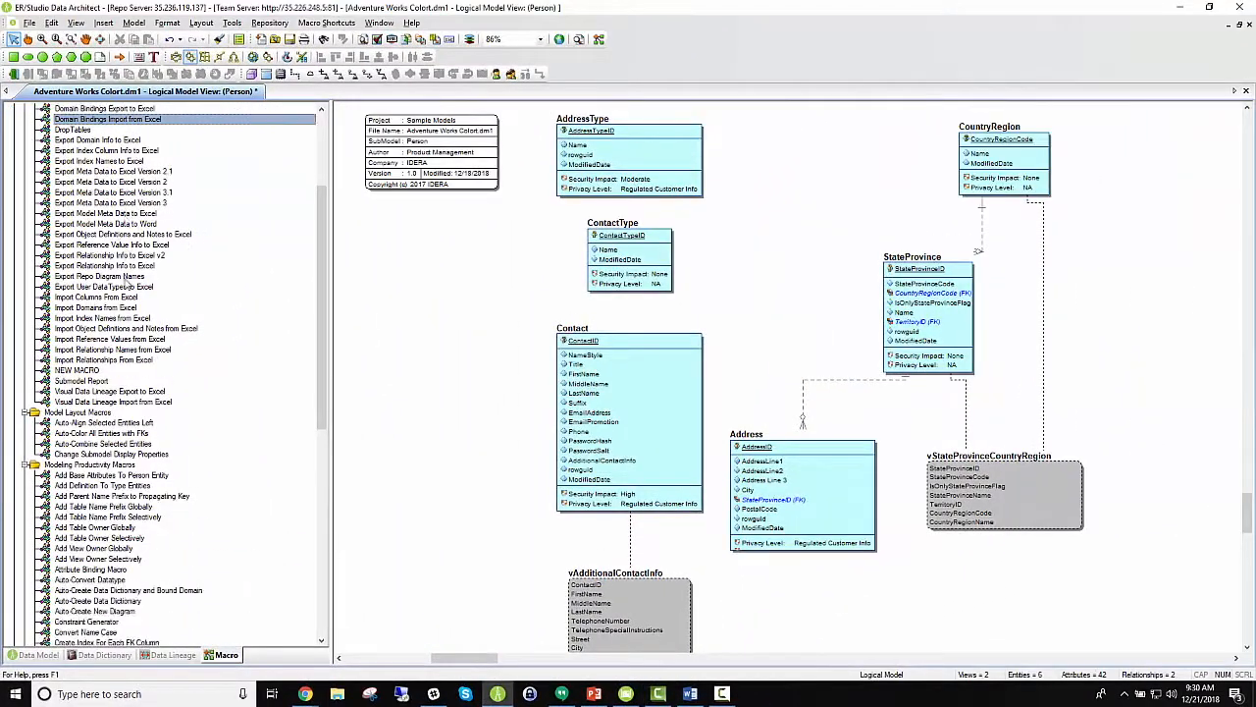
{"action": "scroll", "scroll_direction": "down", "scroll_amount": 3}
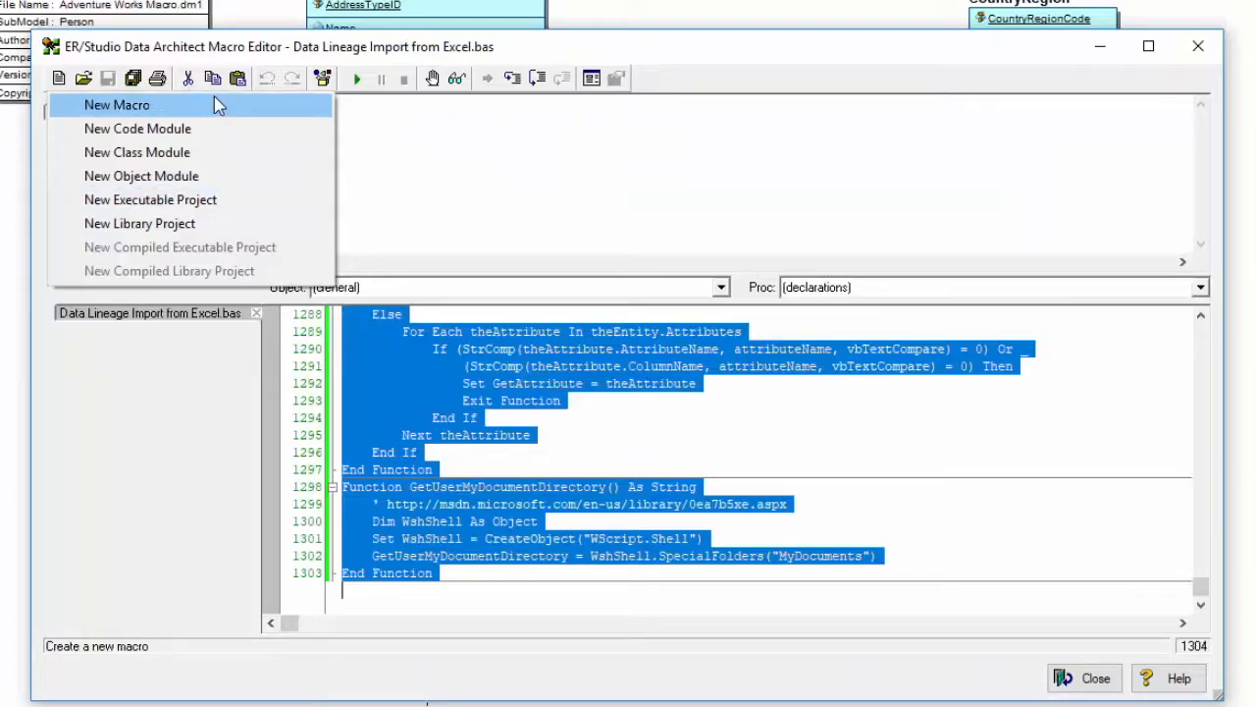
{"action": "left_click", "coordinate": [118, 106]}
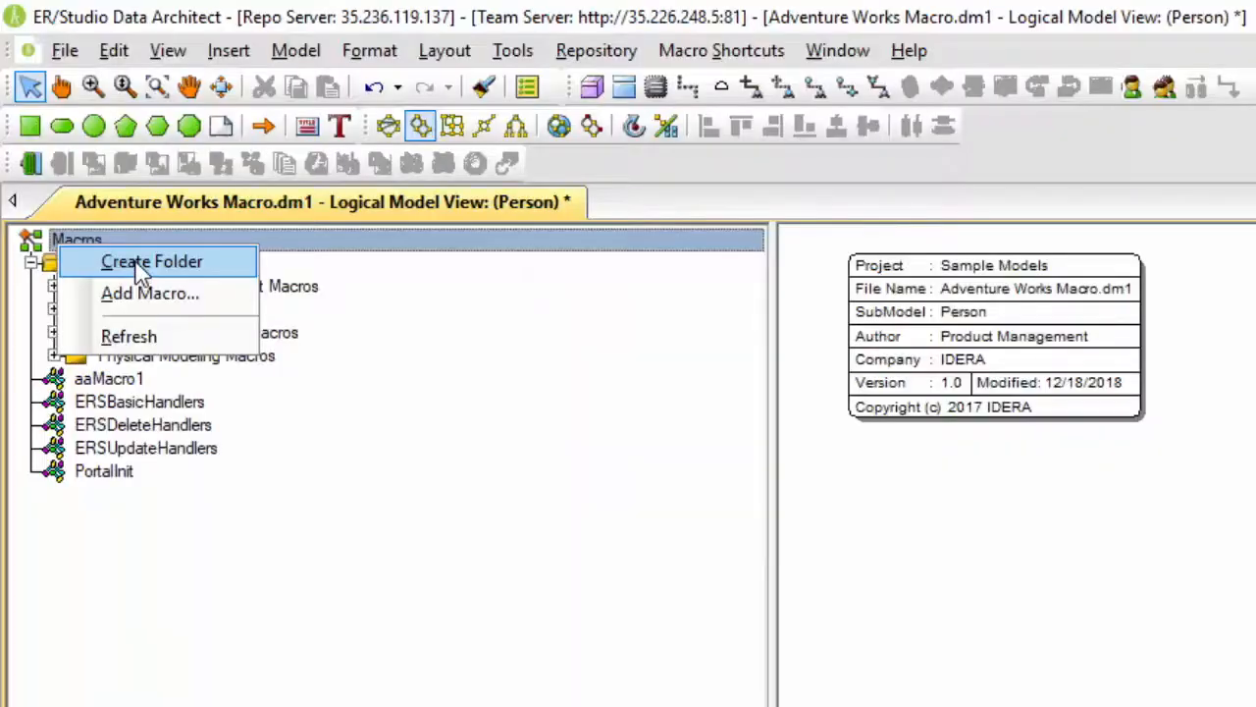
{"action": "left_click", "coordinate": [153, 261]}
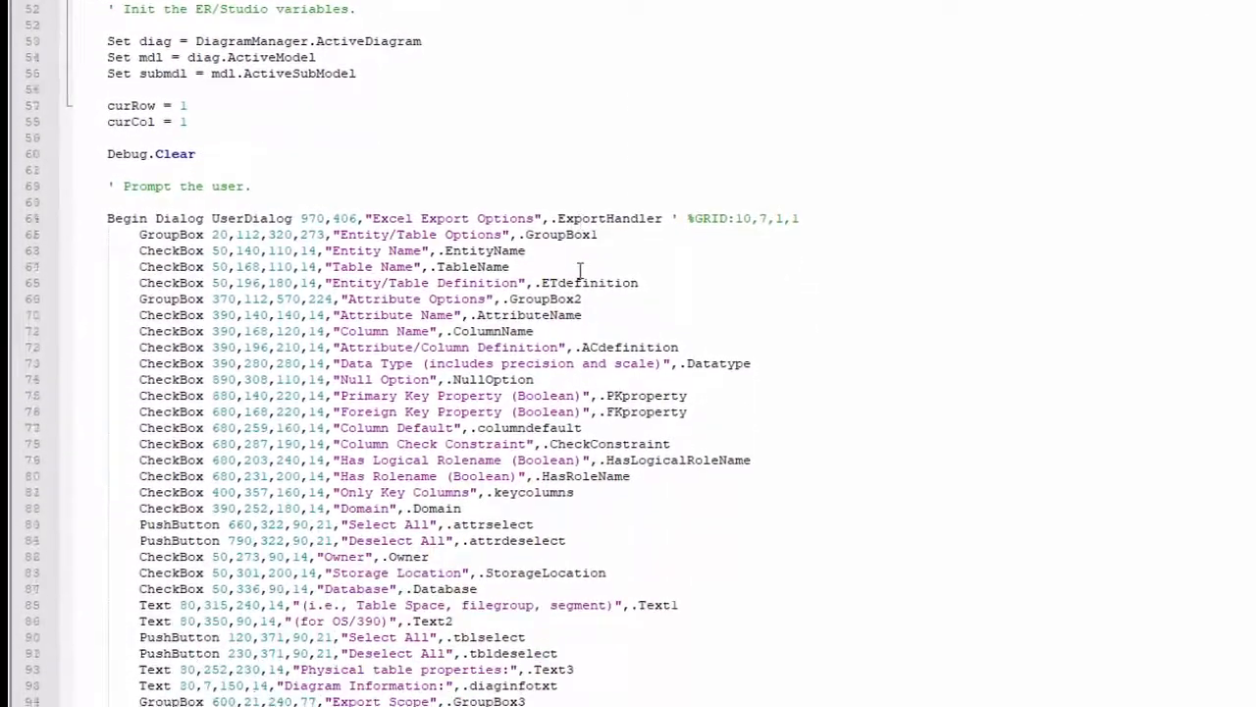
{"action": "scroll", "scroll_direction": "down", "scroll_amount": 3}
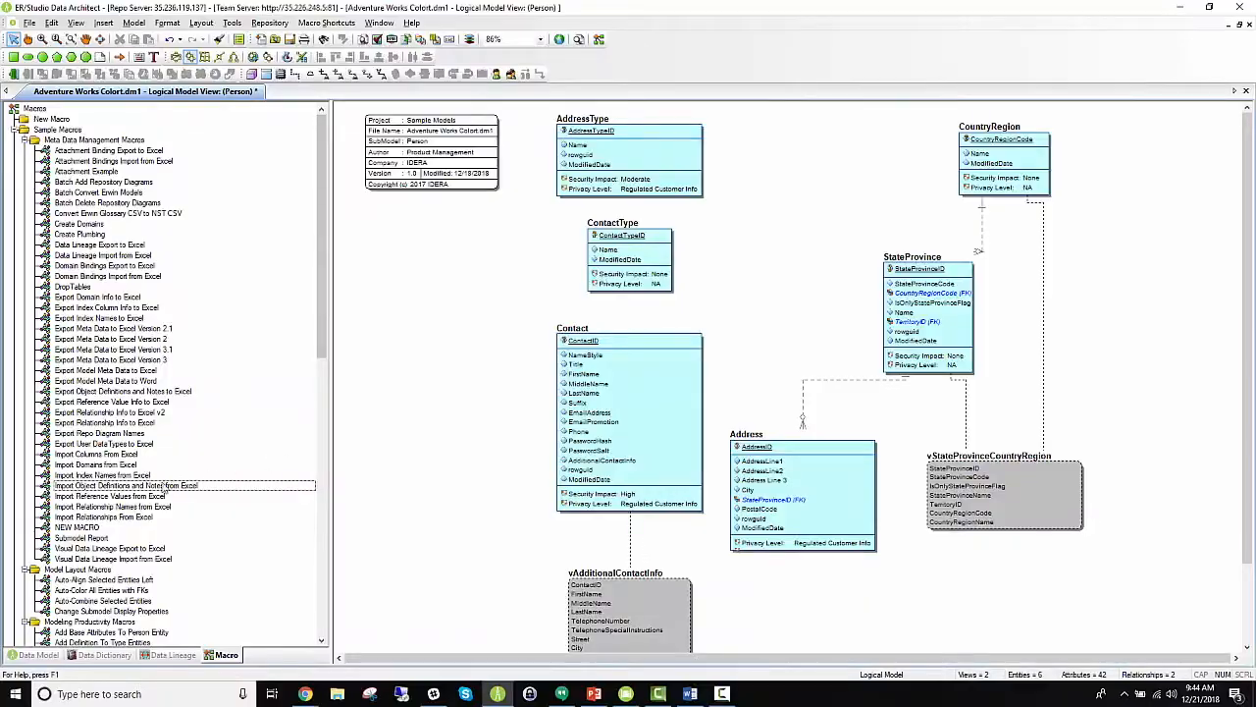
Step: Browse the Import Object Definitions and Notes from Excel macro's code in an enlarged editor, then close it
{"action": "double_click", "coordinate": [126, 485]}
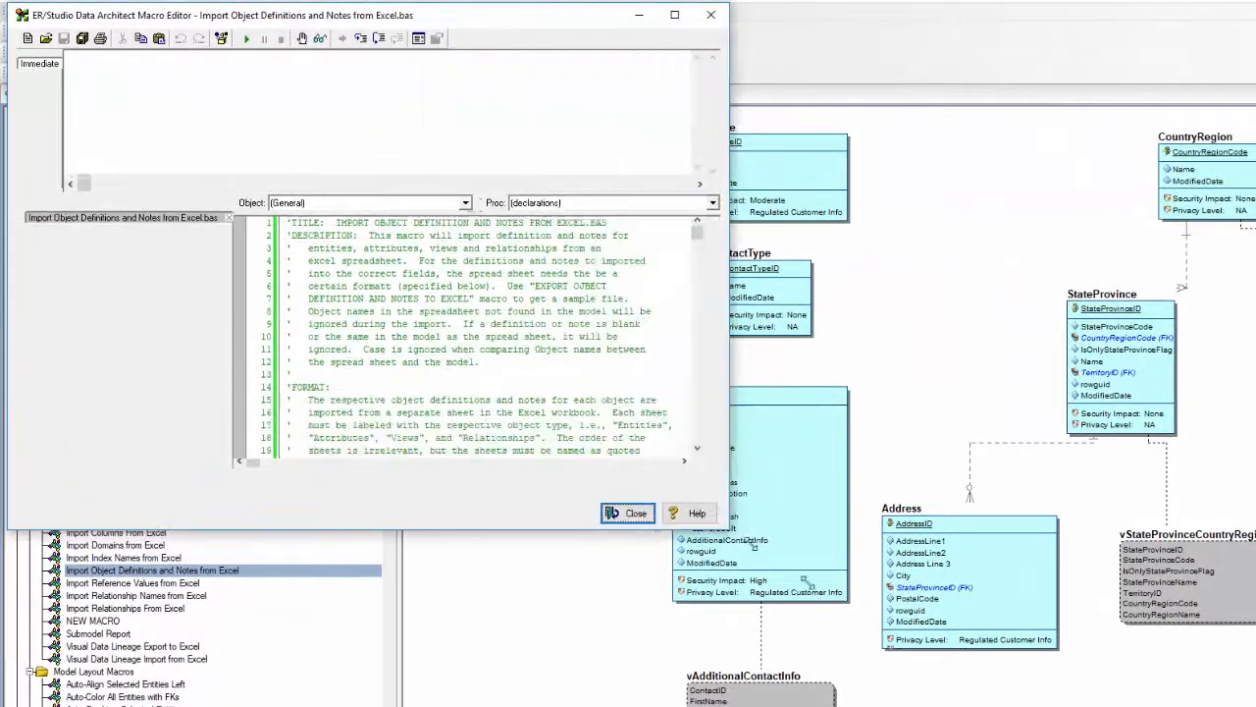
{"action": "left_click", "coordinate": [675, 16]}
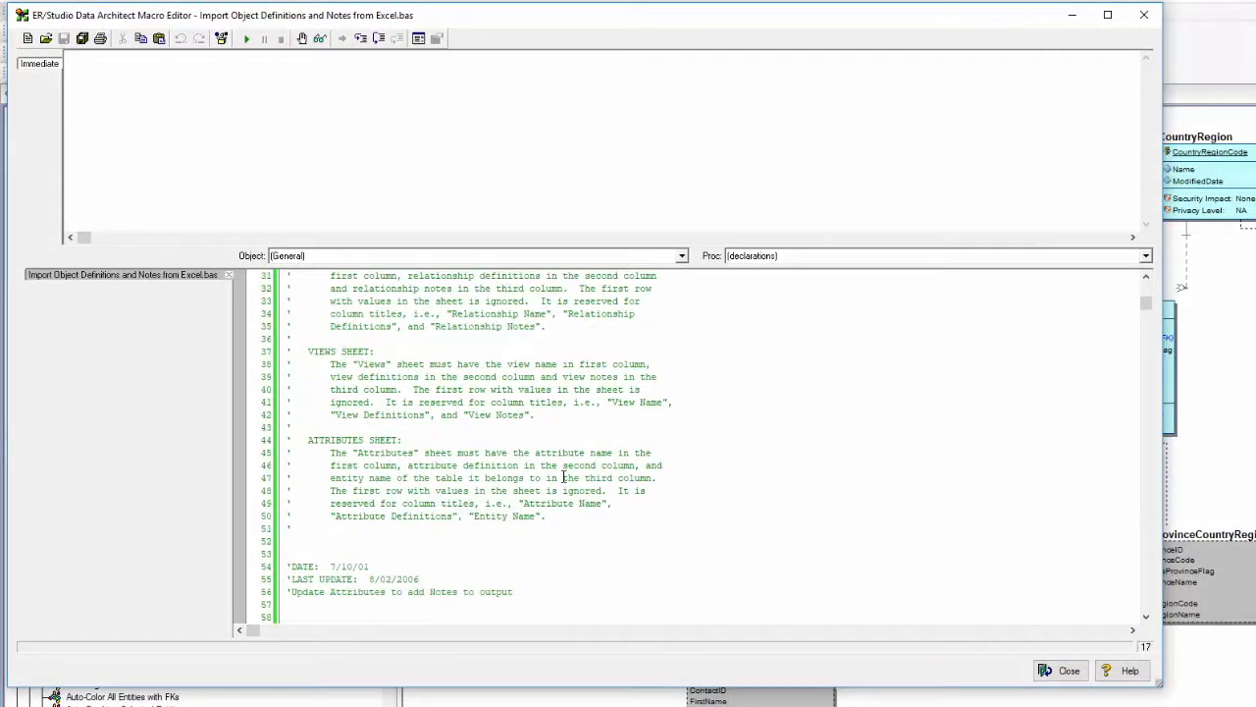
{"action": "scroll", "scroll_direction": "down", "scroll_amount": 3}
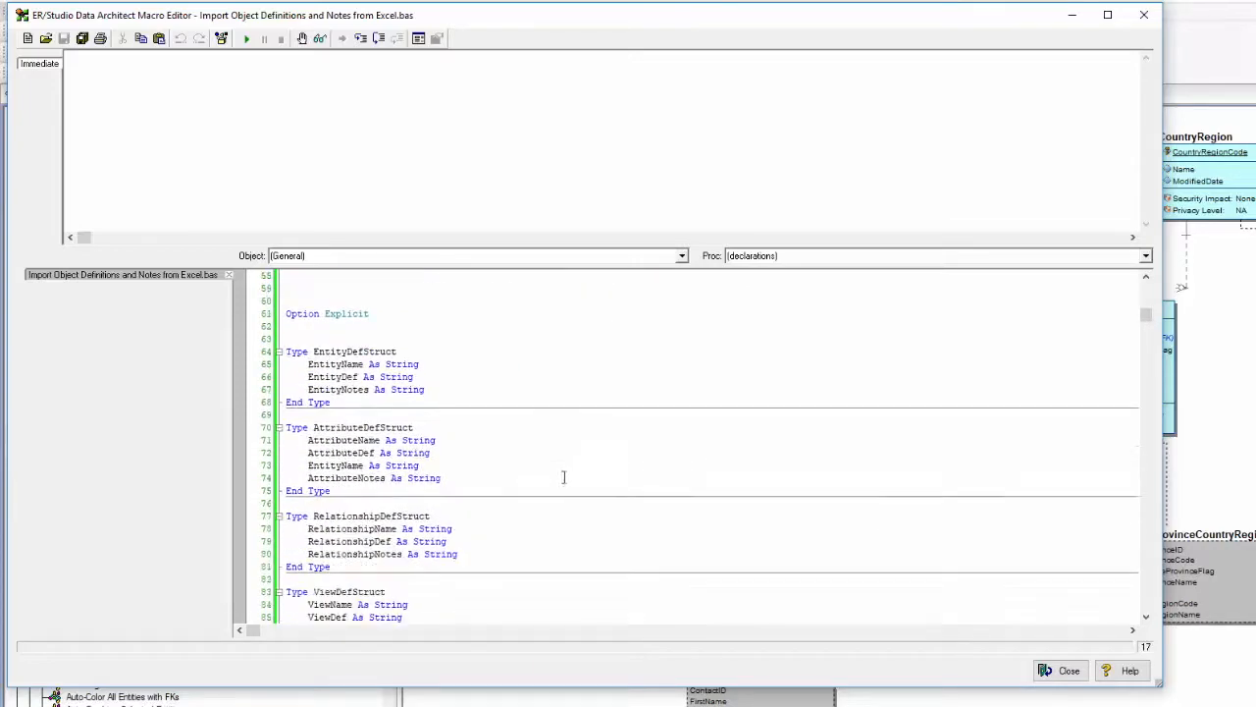
{"action": "scroll", "scroll_direction": "down", "scroll_amount": 3}
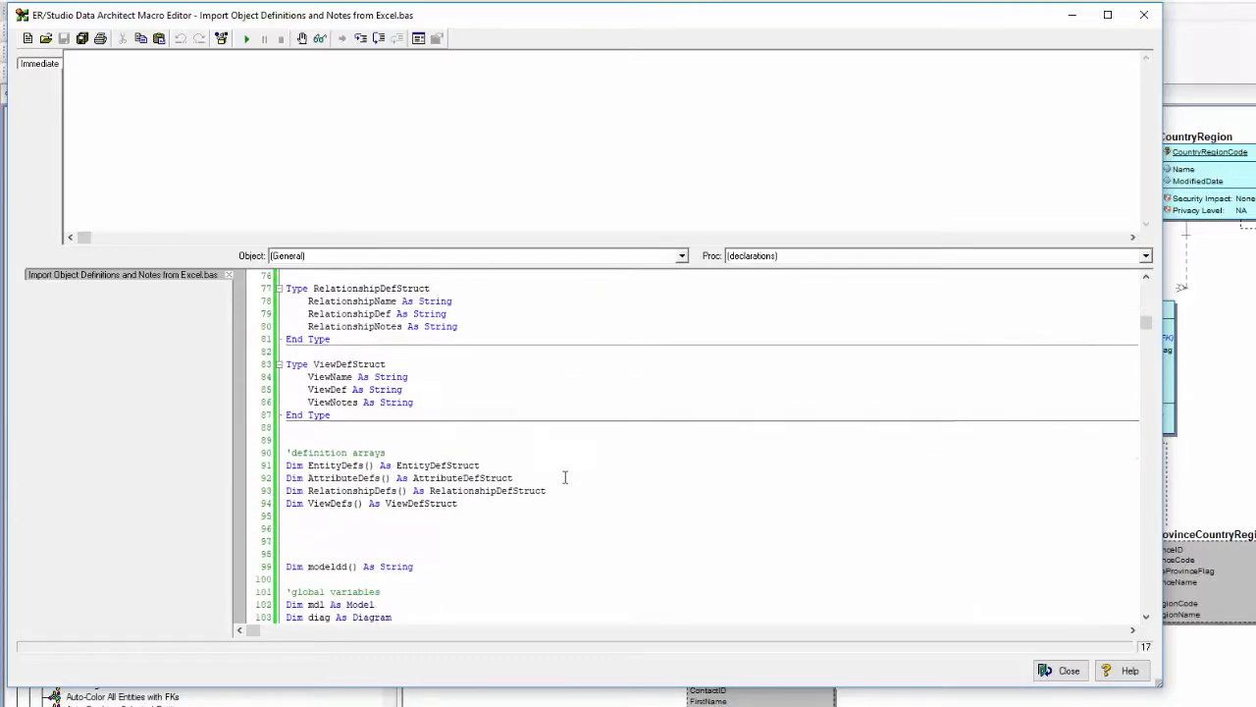
{"action": "left_click", "coordinate": [1068, 671]}
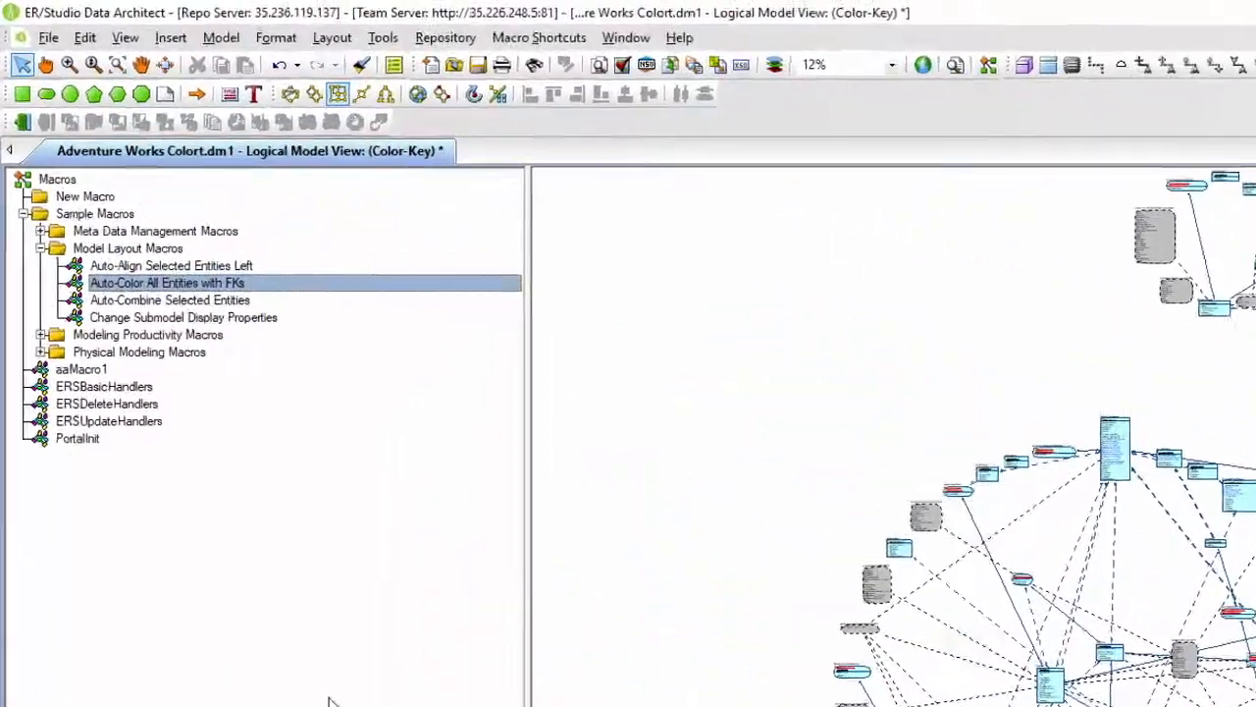
Step: Run Auto-Color All Entities with FKs on the Color-Key diagram, accepting the undo warning
{"action": "right_click", "coordinate": [167, 282]}
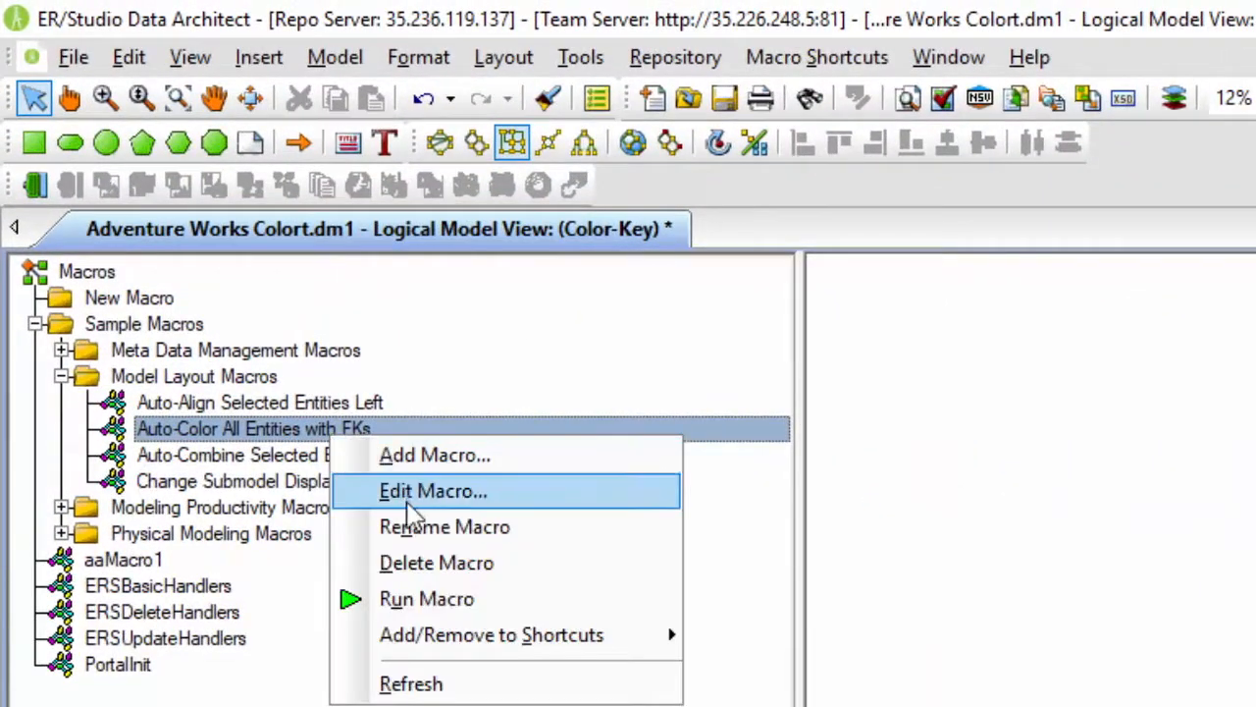
{"action": "left_click", "coordinate": [426, 598]}
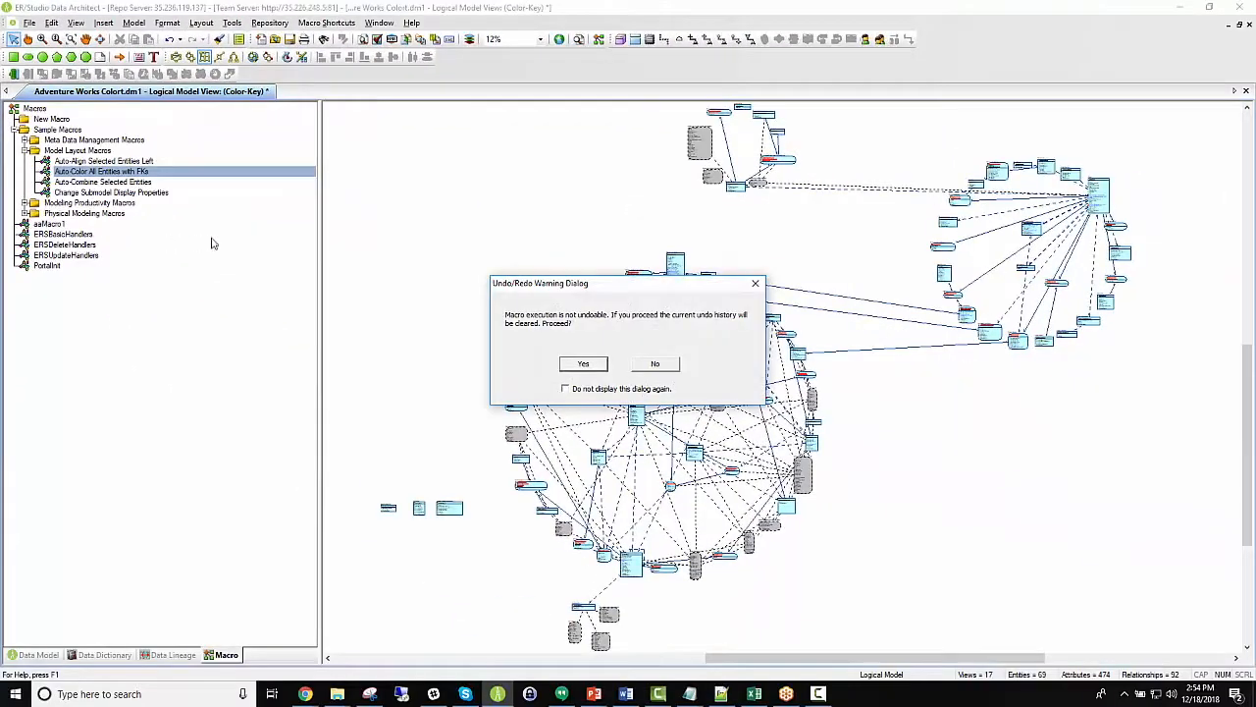
{"action": "left_click", "coordinate": [583, 363]}
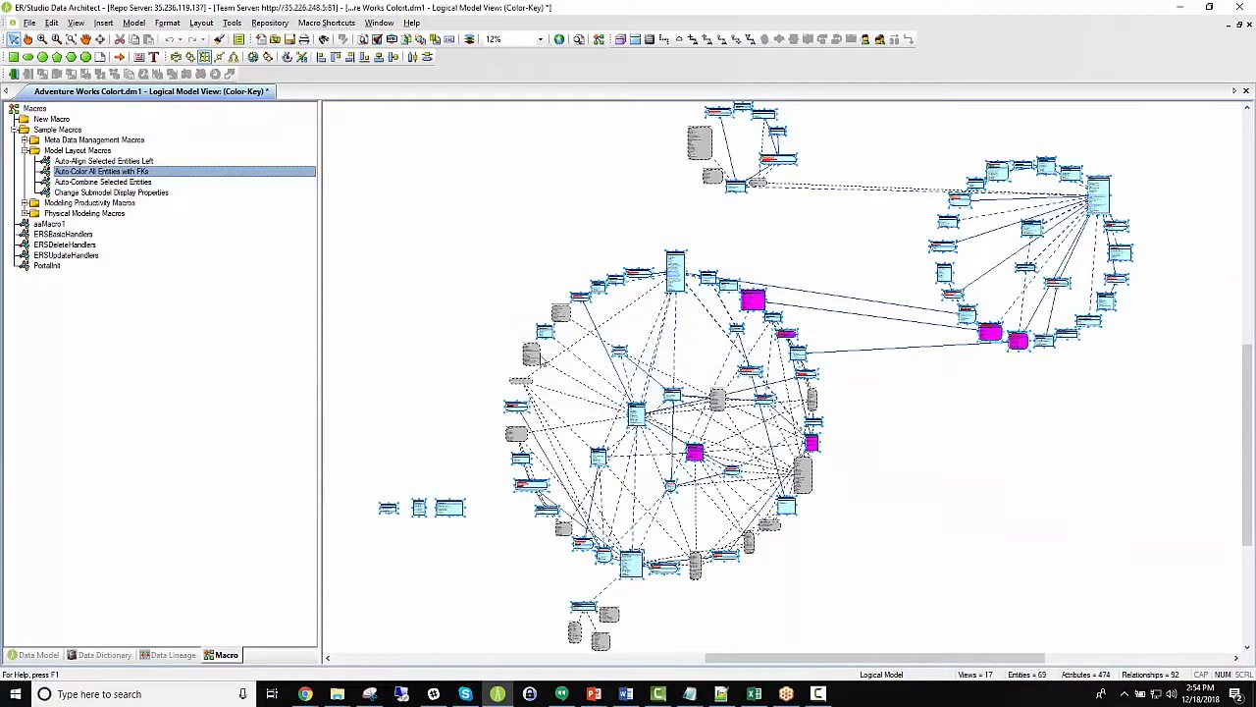
Step: Edit the auto-colour macro's RGB to red, rerun it, then show the System submodel
{"action": "double_click", "coordinate": [102, 171]}
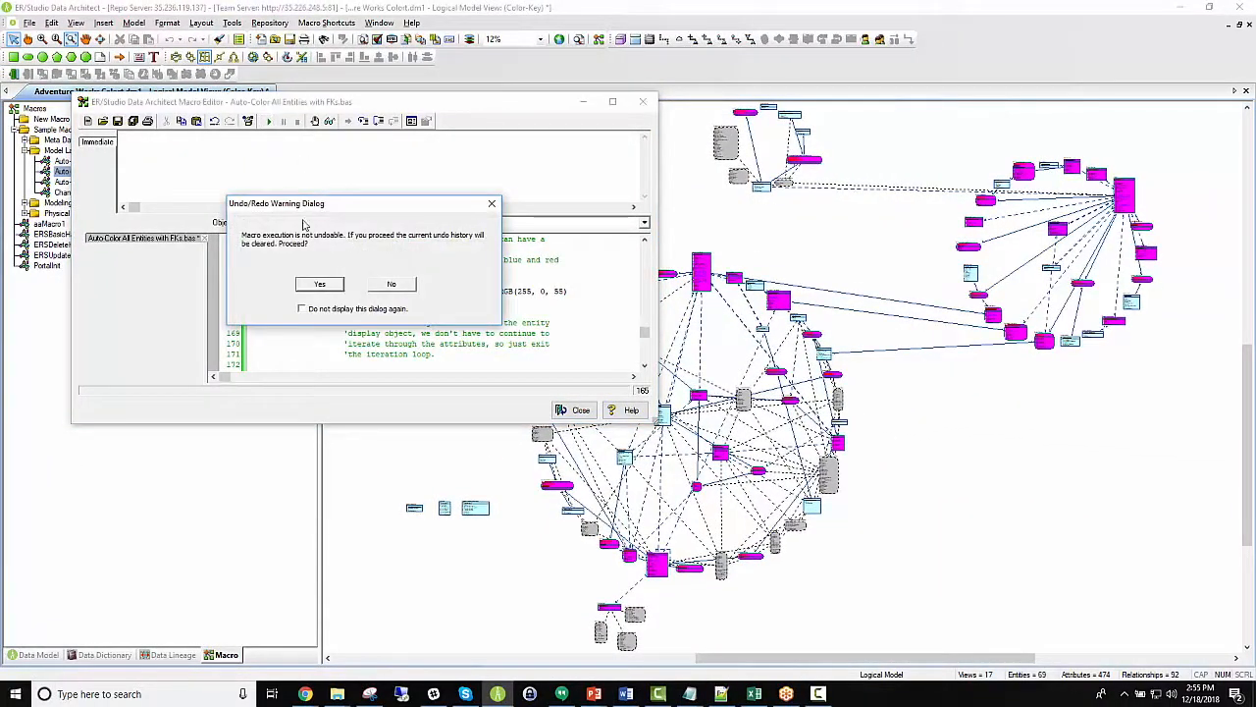
{"action": "left_click", "coordinate": [317, 282]}
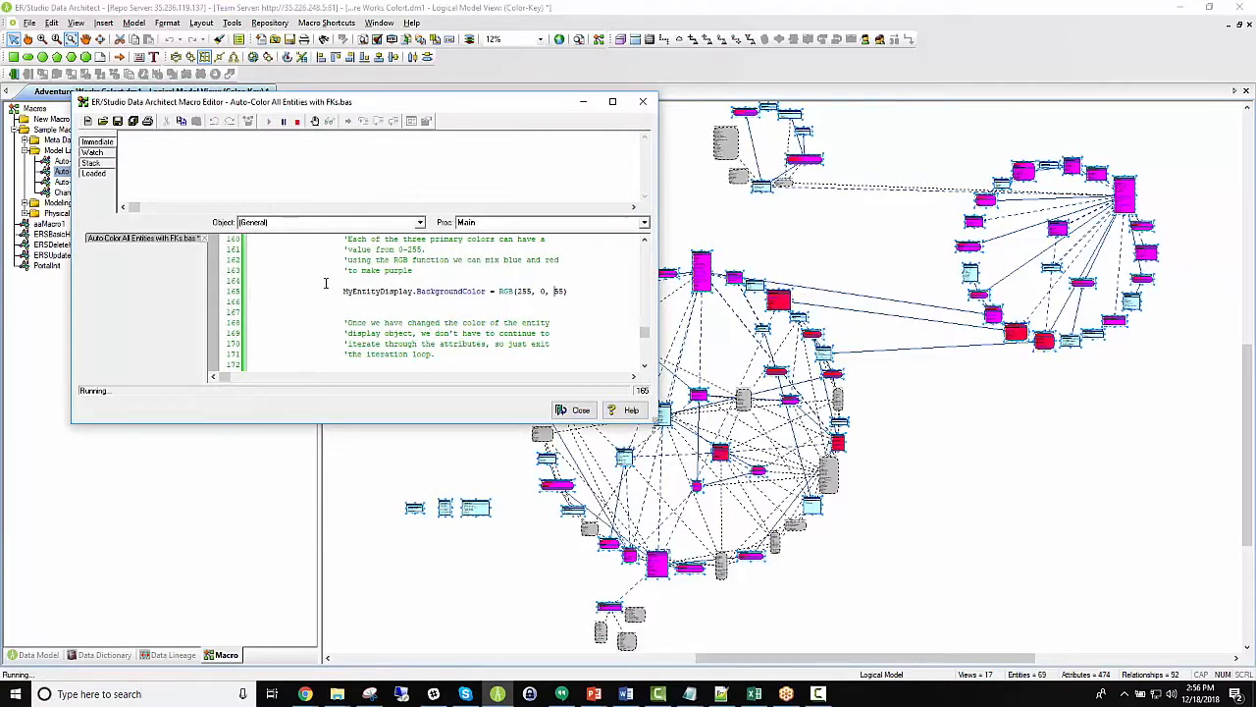
{"action": "left_click", "coordinate": [573, 411]}
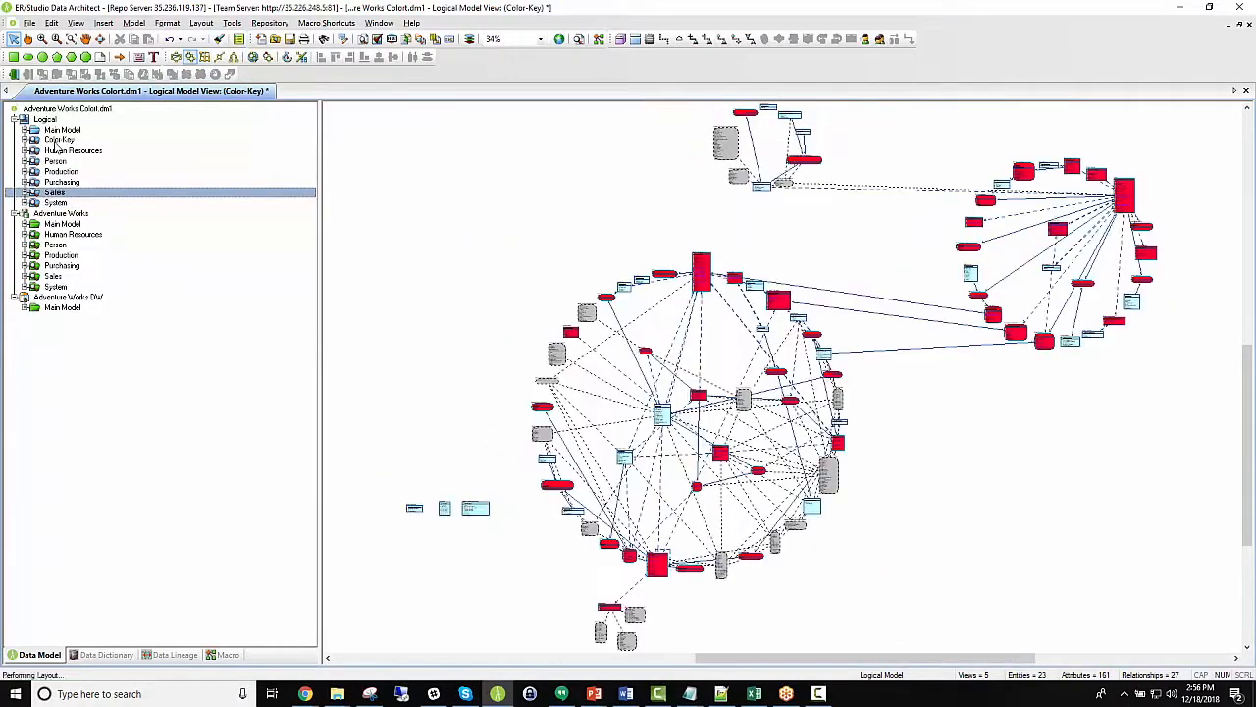
{"action": "left_click", "coordinate": [63, 139]}
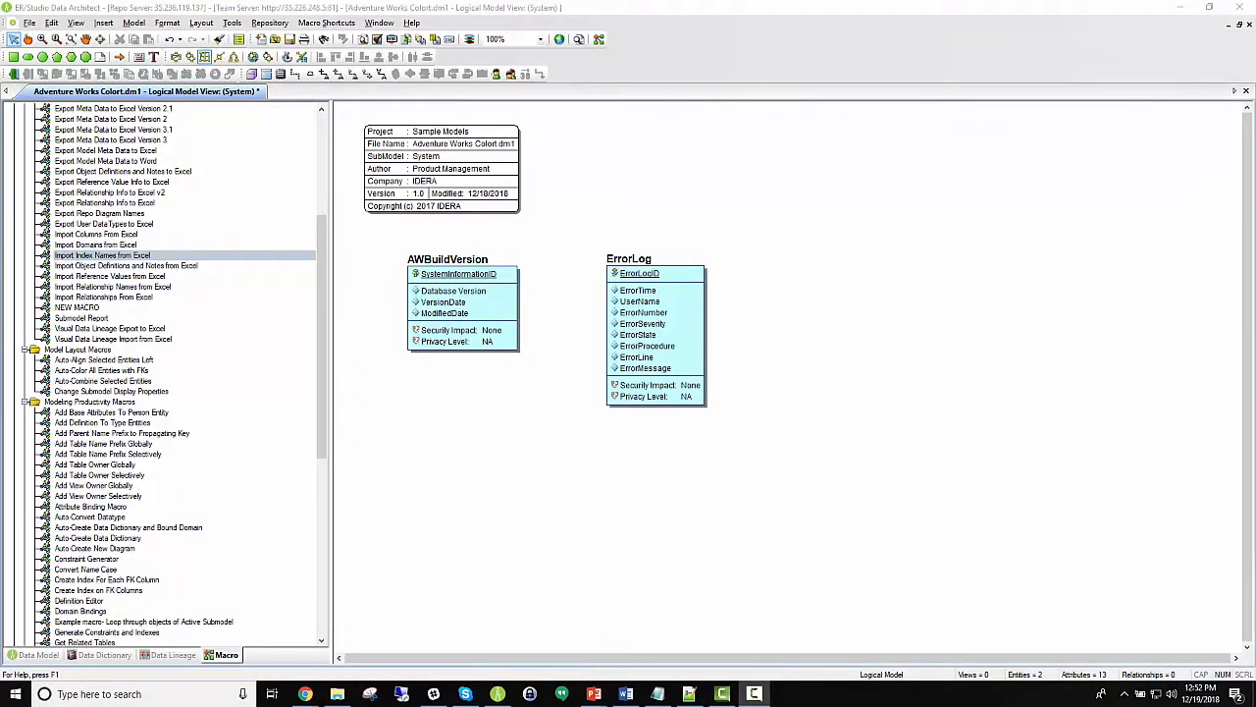
{"action": "mouse_move", "coordinate": [291, 587]}
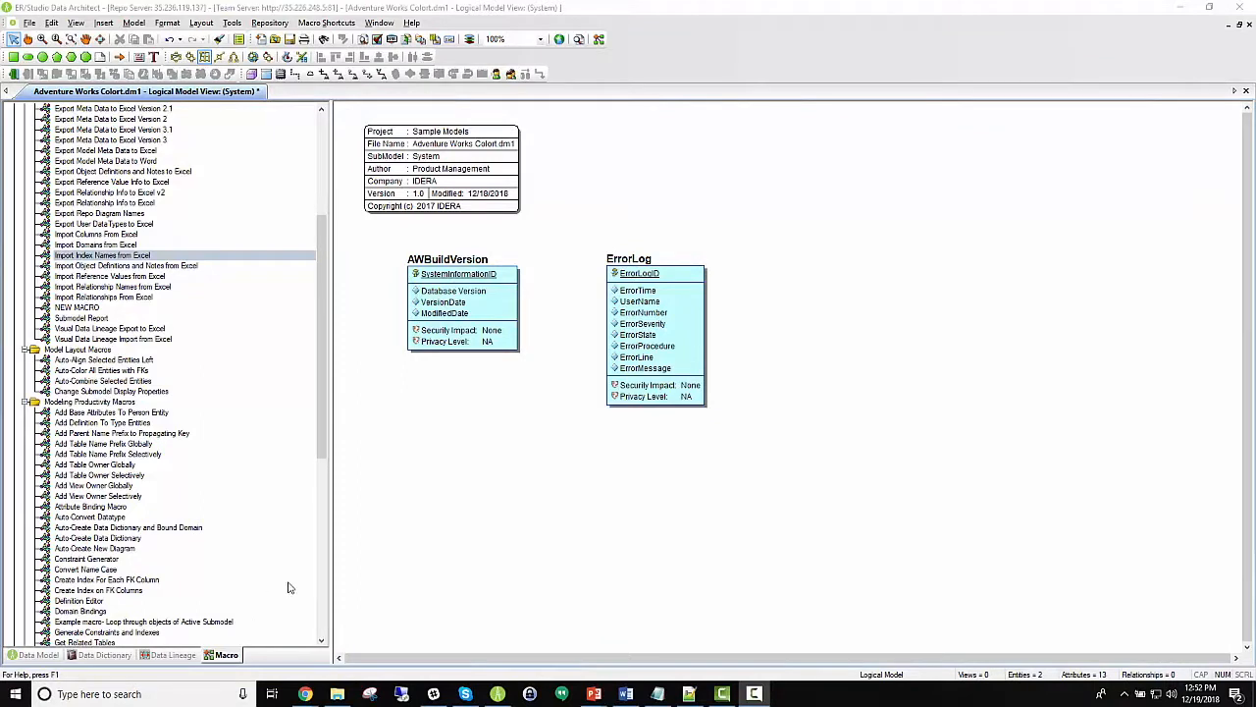
Step: Run the Create Domains macro on Model3's three empty entities
{"action": "left_click", "coordinate": [30, 24]}
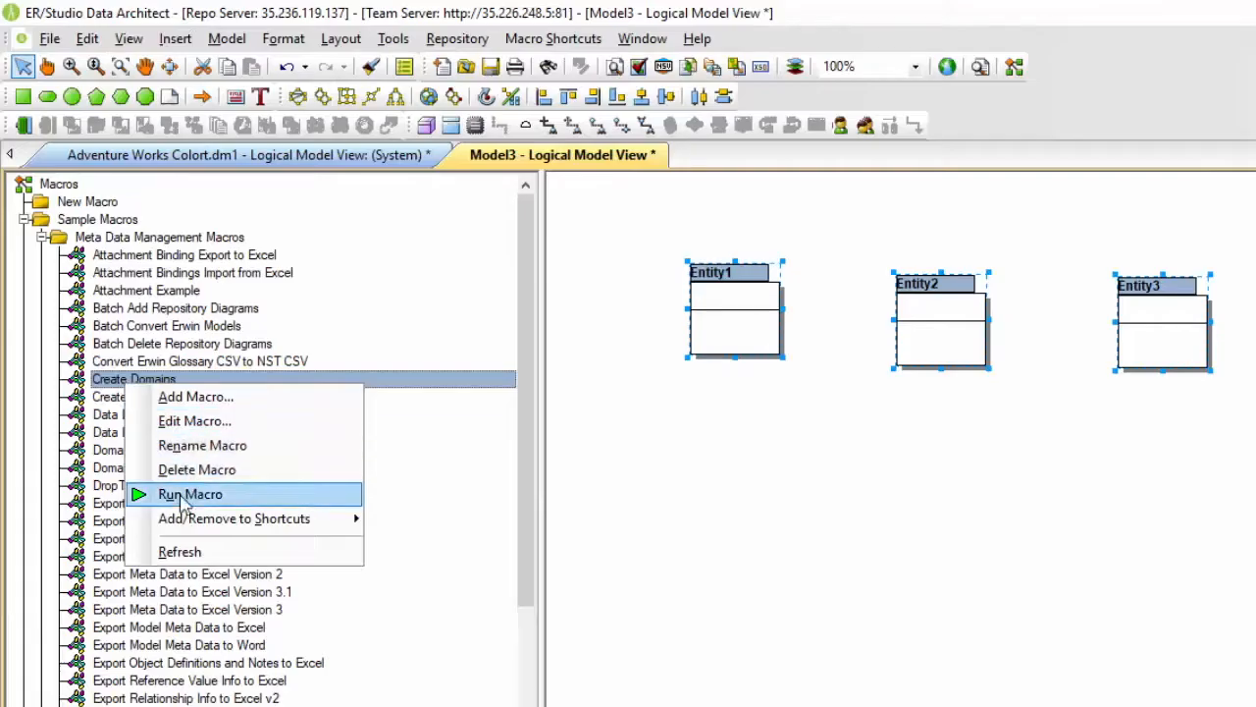
{"action": "left_click", "coordinate": [189, 494]}
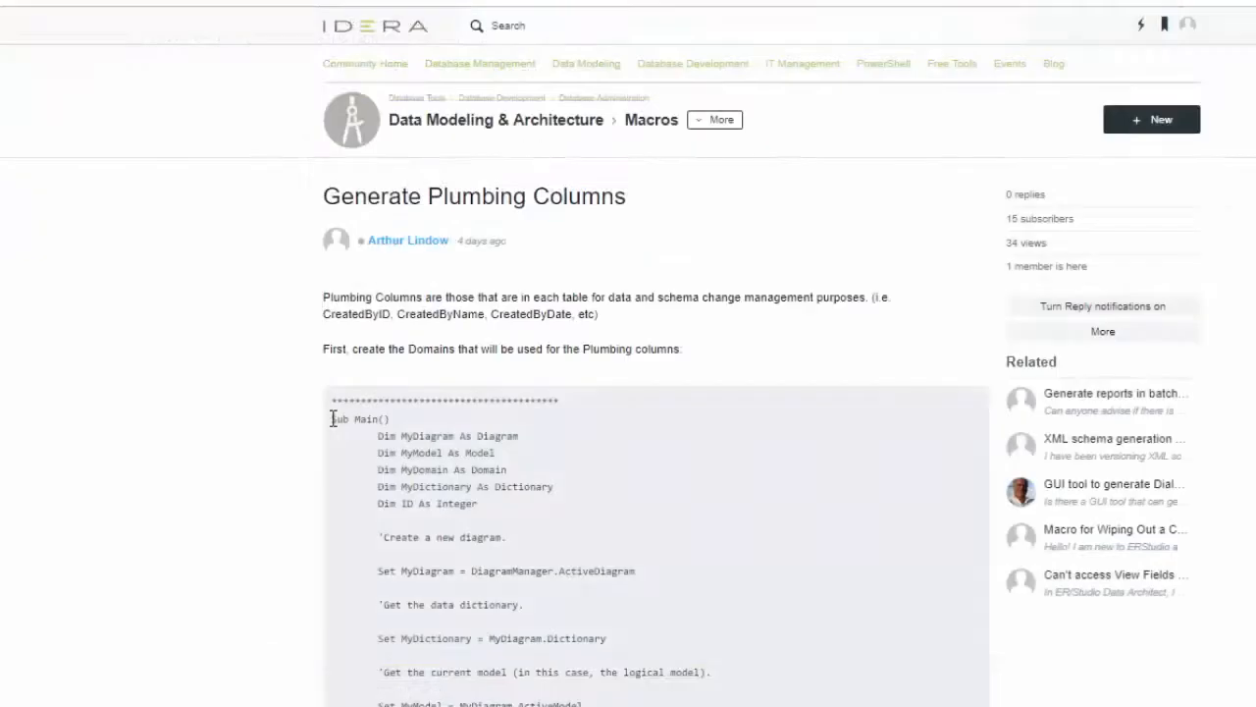
Step: Select and copy the Sub Main plumbing macro code from the community post
{"action": "left_click_drag", "start_coordinate": [333, 418], "coordinate": [588, 697]}
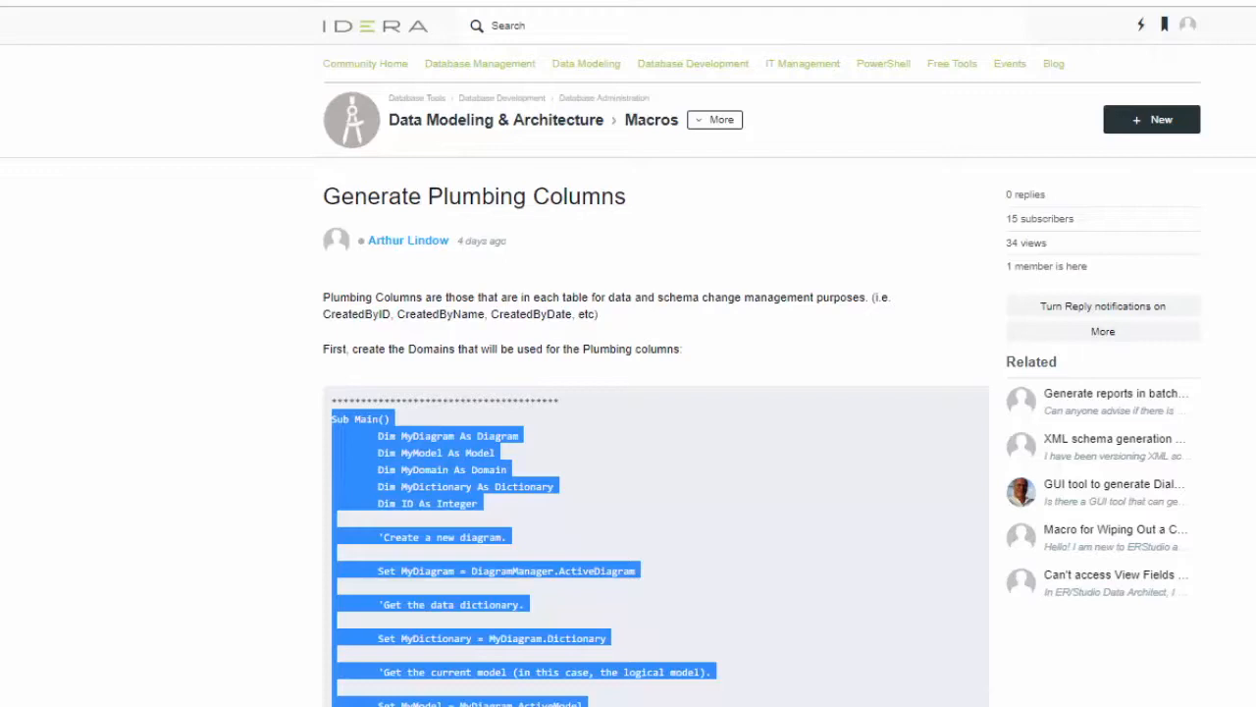
{"action": "right_click", "coordinate": [480, 481]}
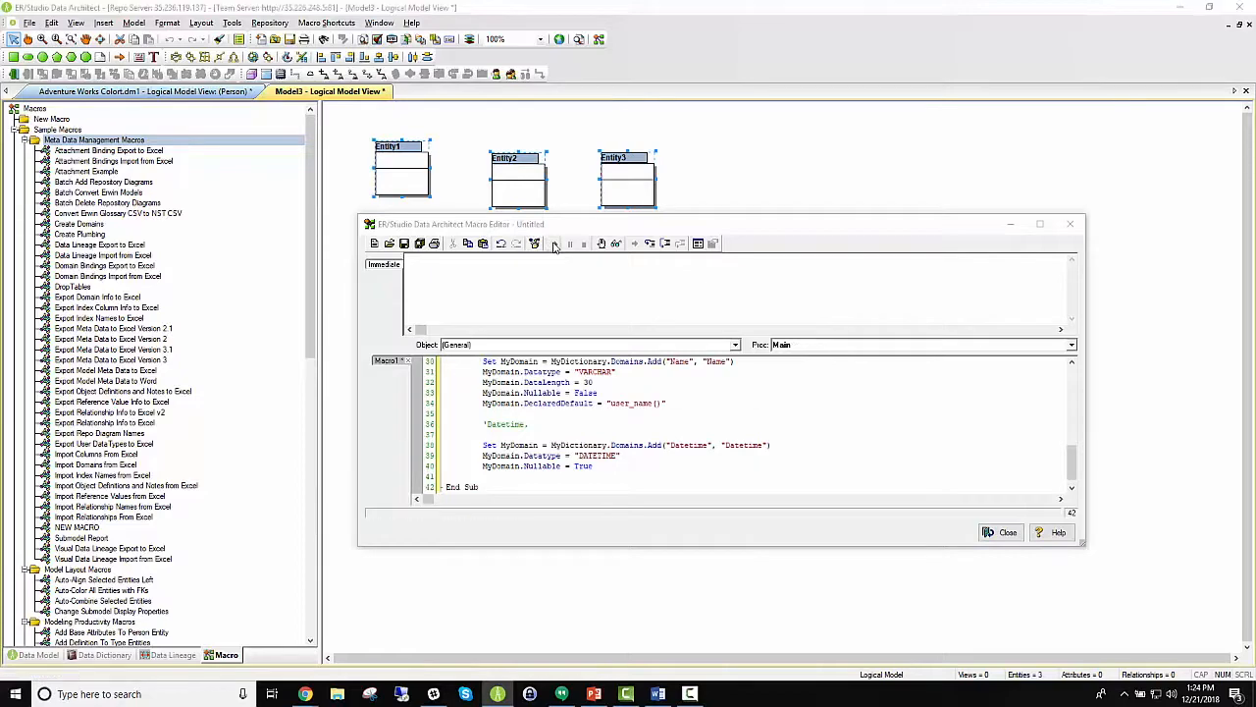
Step: Check the Datetime, ID and Name domains in the Data Dictionary, then return to Macros
{"action": "left_click", "coordinate": [1007, 532]}
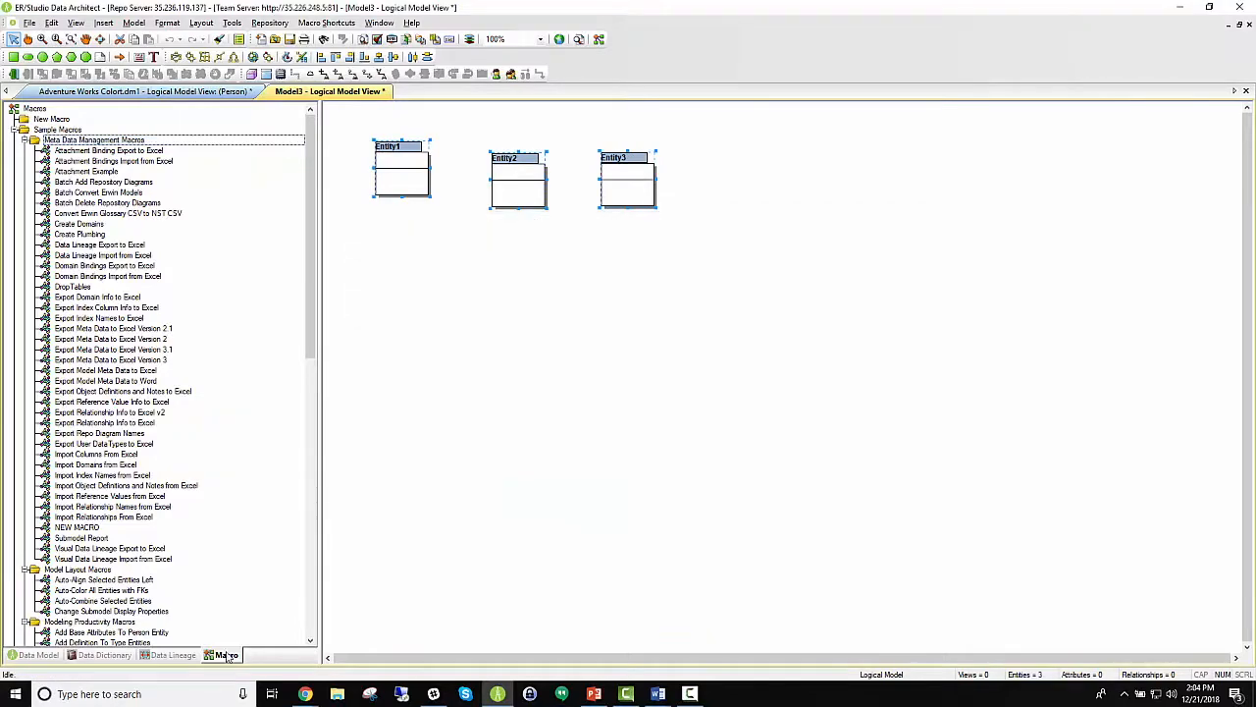
{"action": "left_click", "coordinate": [106, 656]}
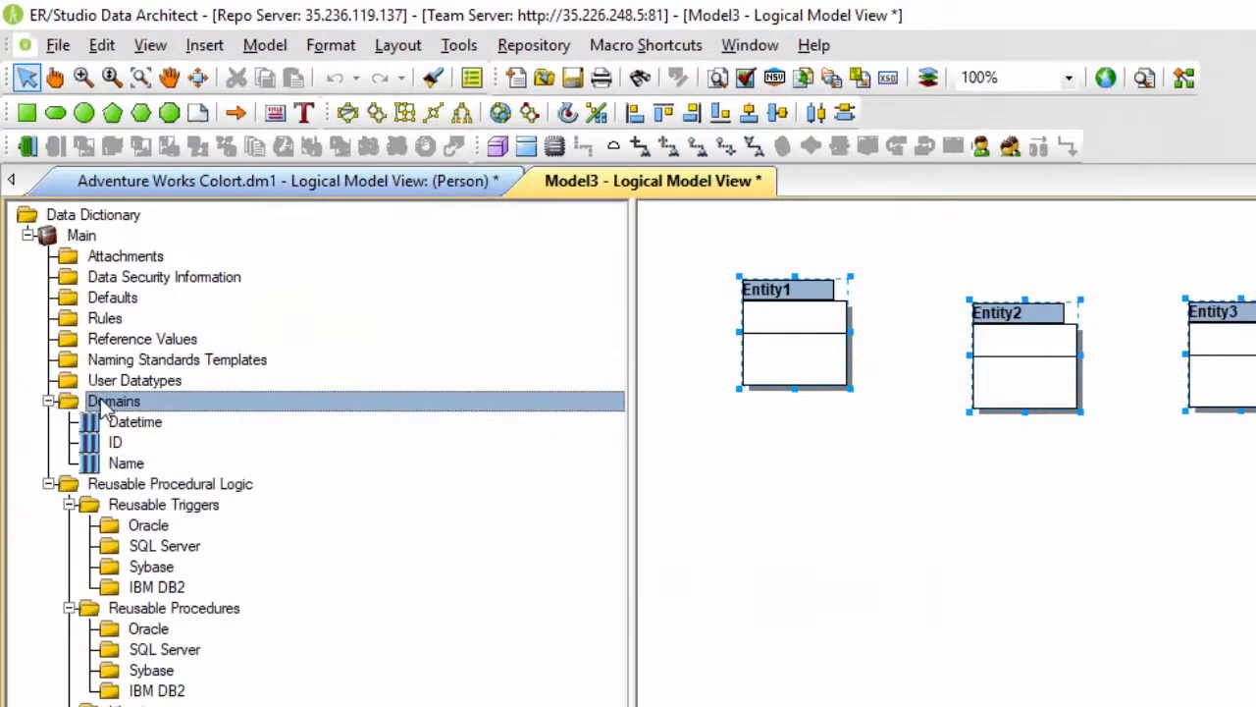
{"action": "left_click", "coordinate": [125, 463]}
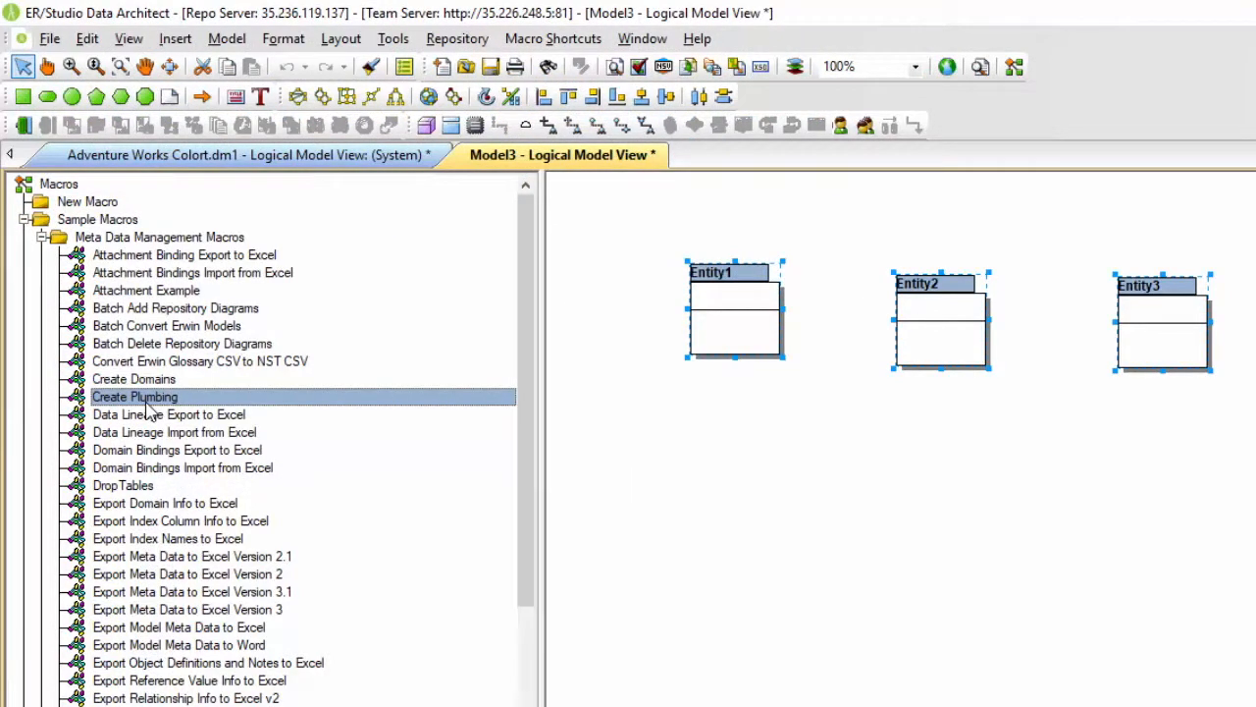
Step: Run the Create Plumbing macro to add owner, created and modified columns to every entity
{"action": "right_click", "coordinate": [134, 396]}
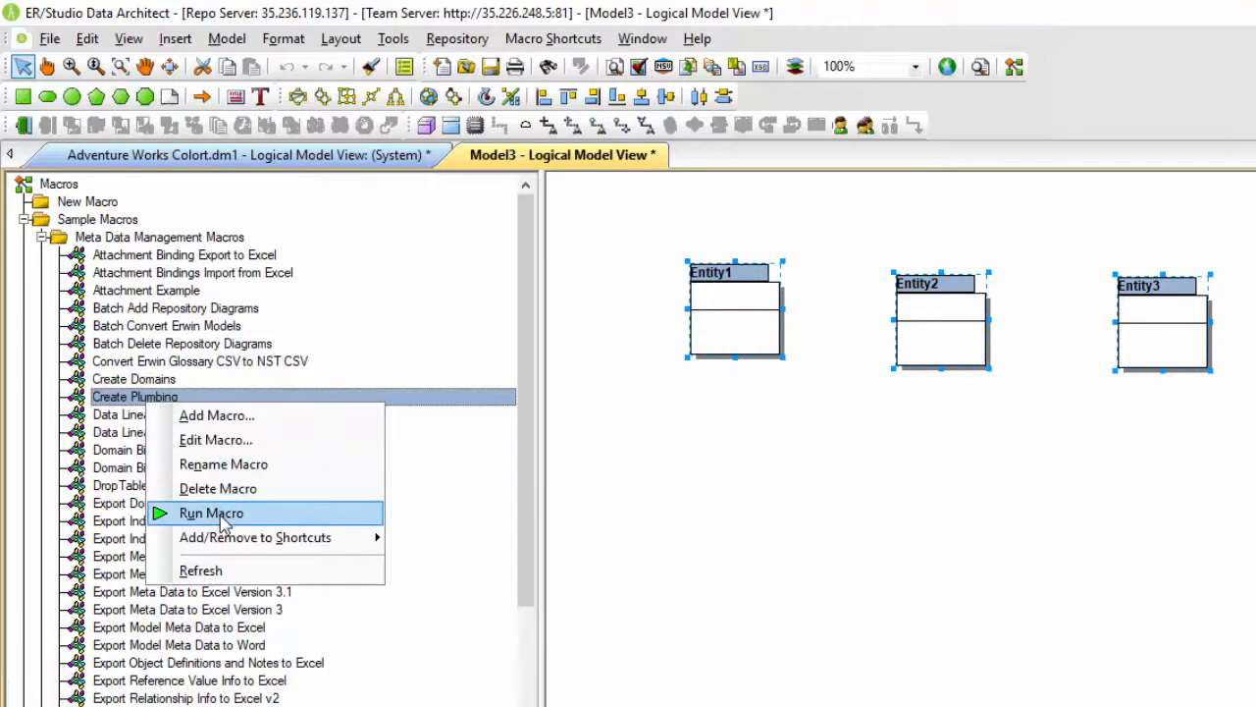
{"action": "left_click", "coordinate": [210, 513]}
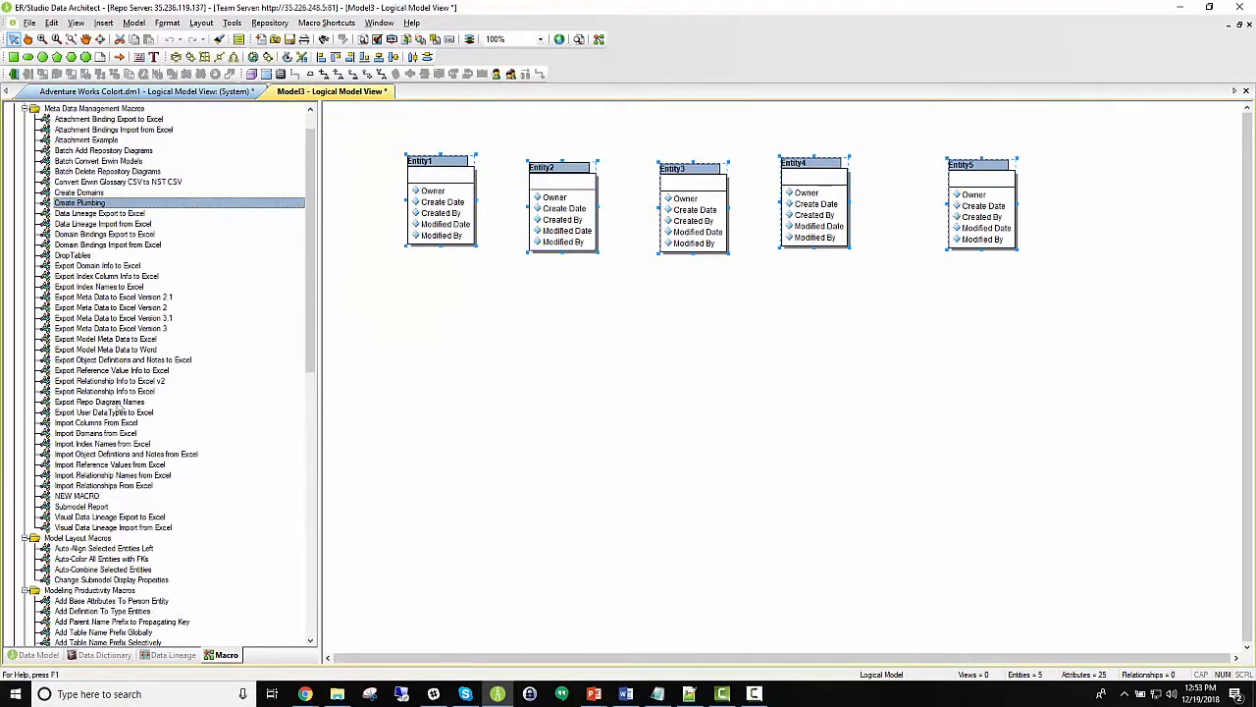
Step: Launch the Auto-Create Data Dictionary macro and answer its undo warning
{"action": "scroll", "scroll_direction": "down", "scroll_amount": 3}
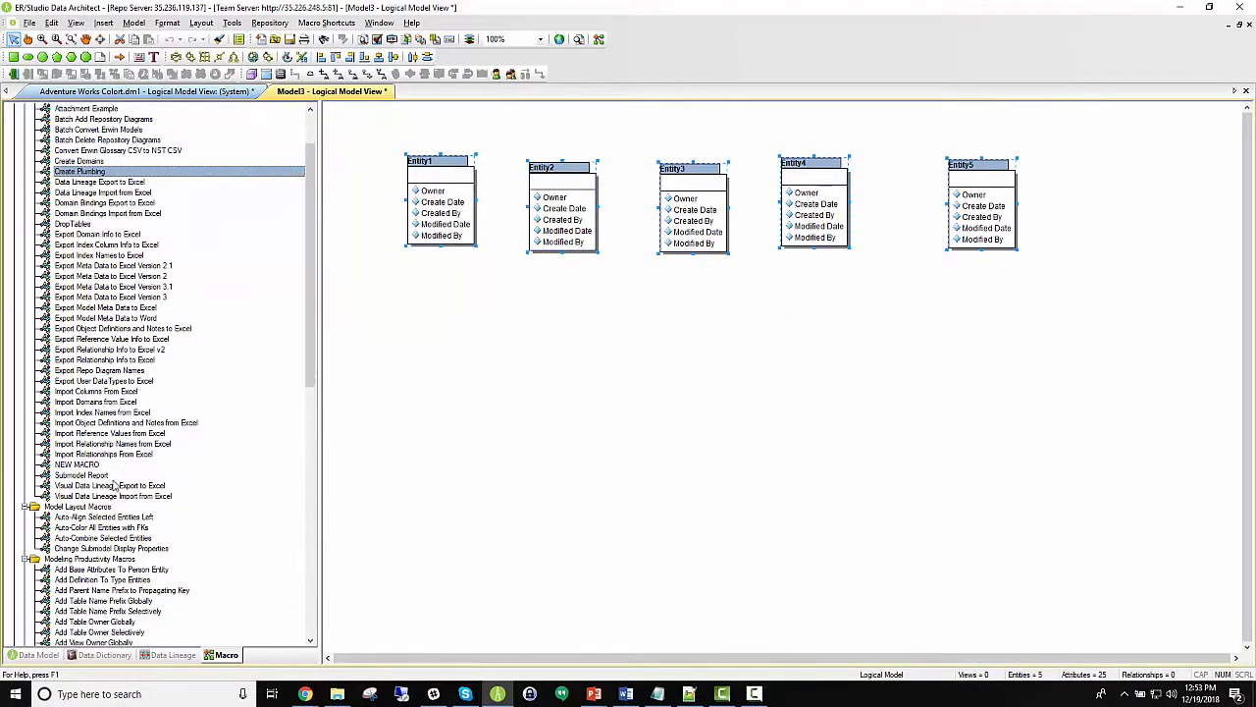
{"action": "scroll", "scroll_direction": "down", "scroll_amount": 3}
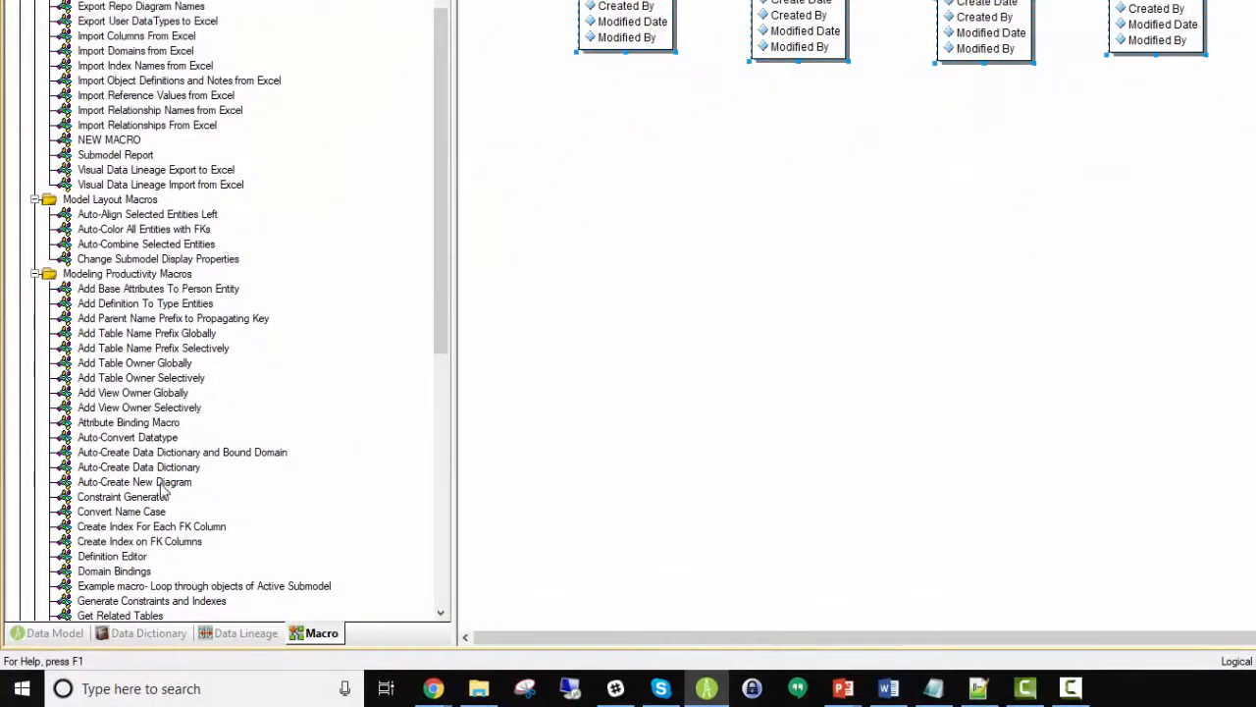
{"action": "left_click", "coordinate": [138, 467]}
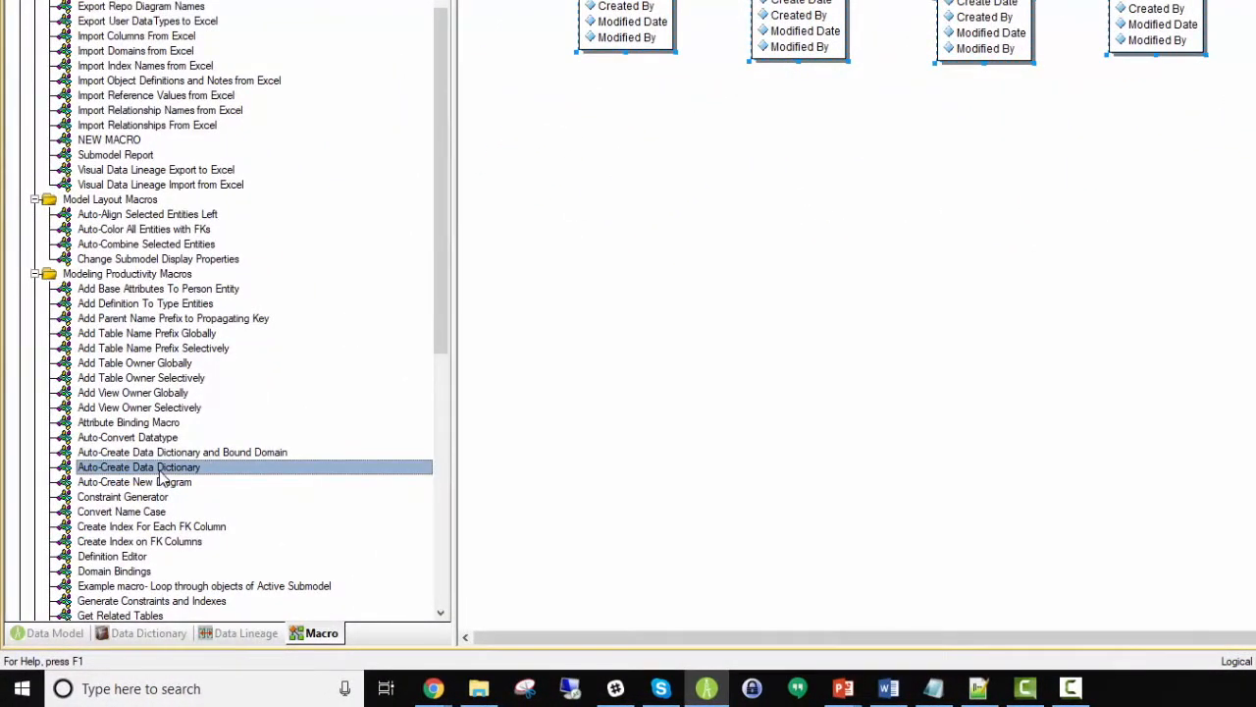
{"action": "double_click", "coordinate": [138, 467]}
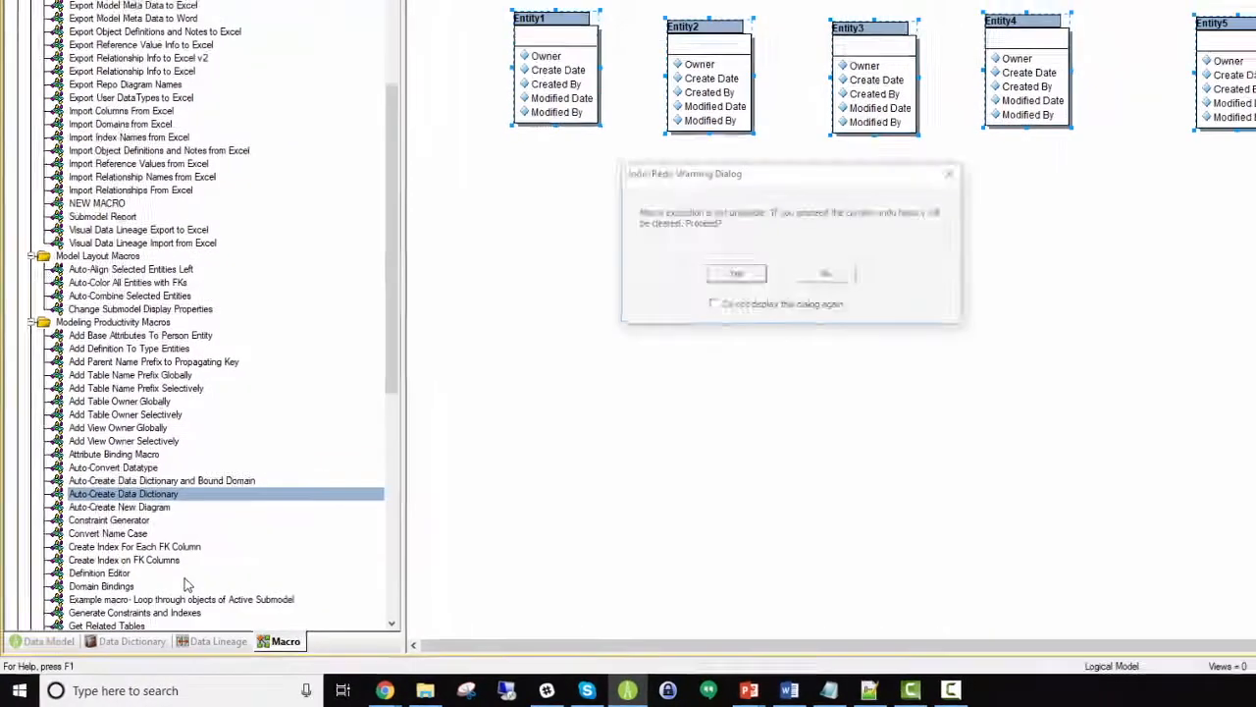
{"action": "left_click", "coordinate": [736, 272]}
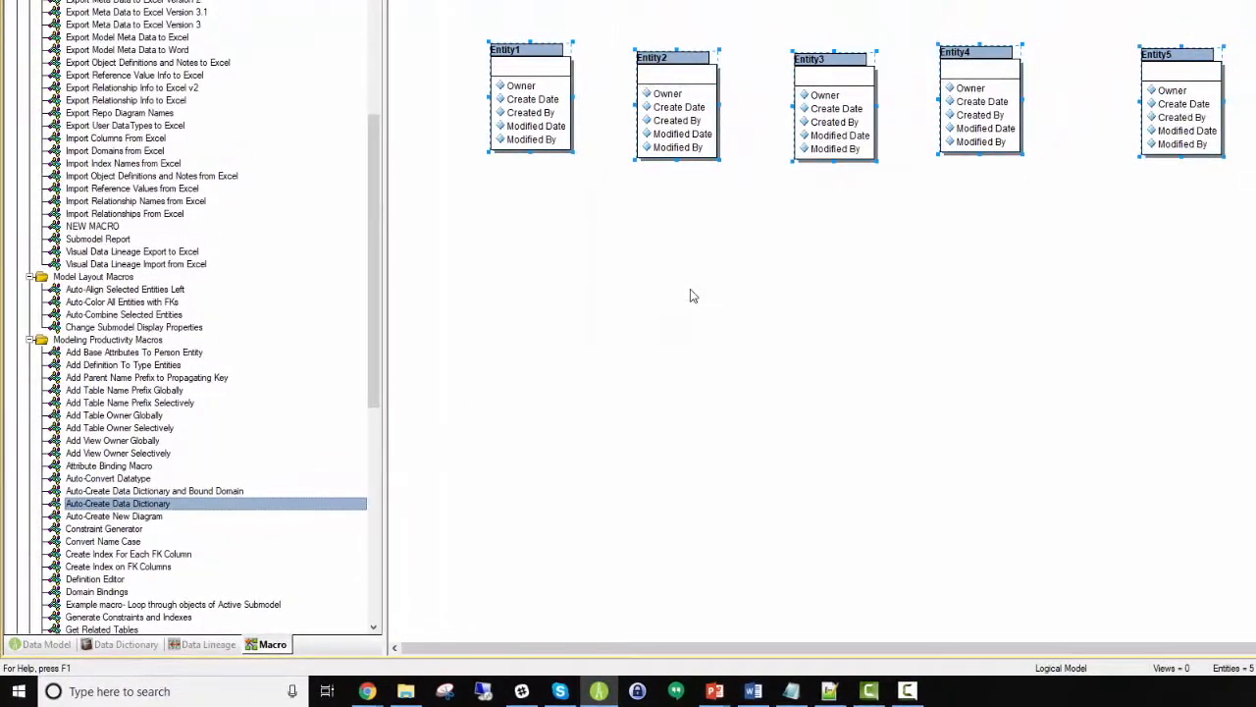
{"action": "mouse_move", "coordinate": [481, 345]}
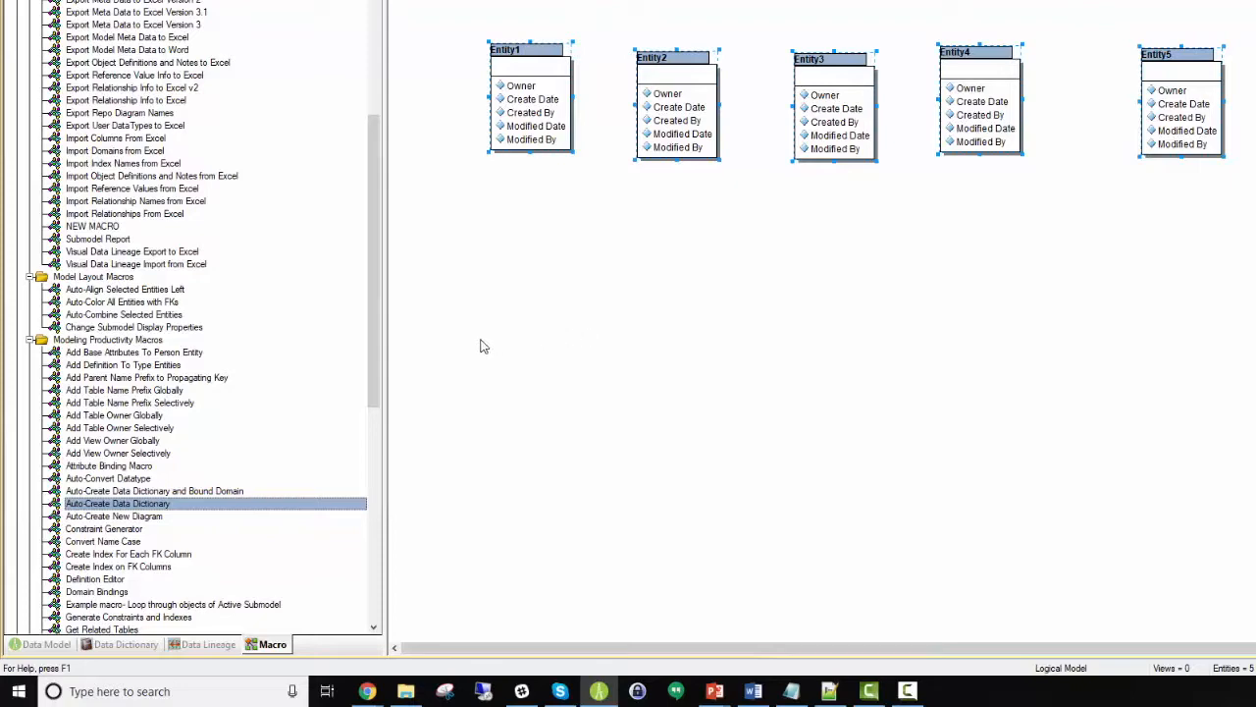
Step: Start Add Base Attributes To Person Entity but decline running it, leaving its code in the editor
{"action": "right_click", "coordinate": [133, 352]}
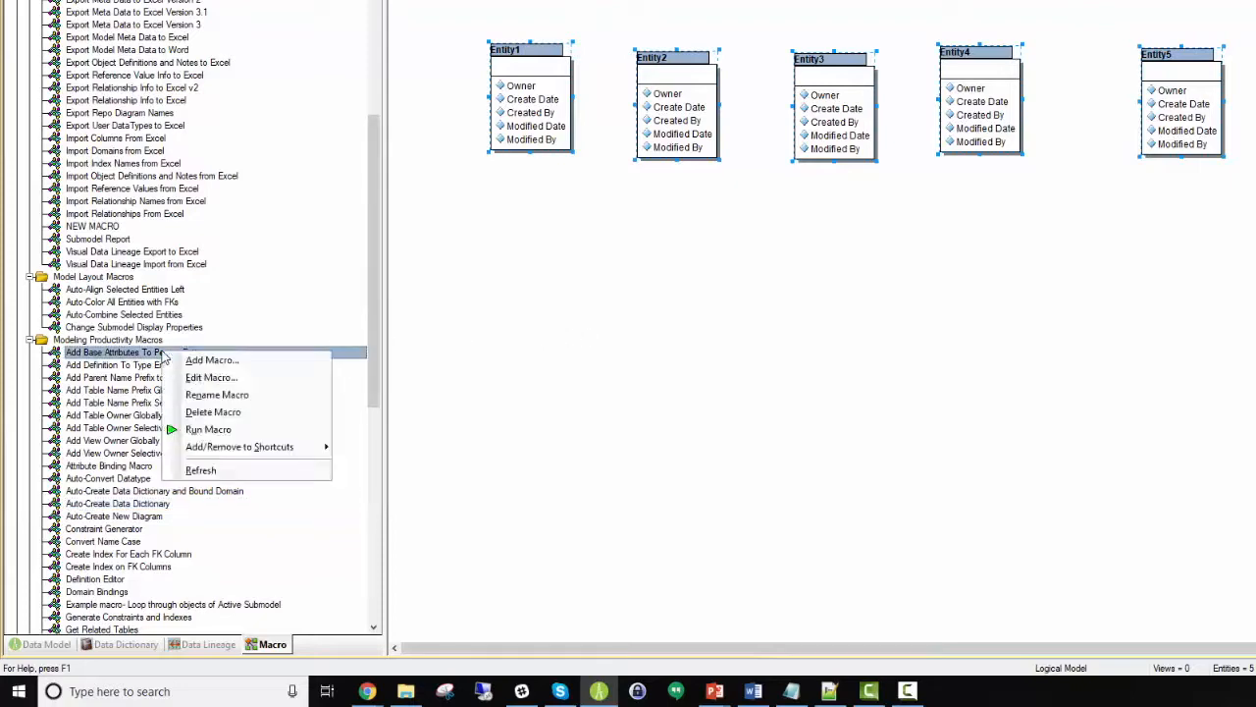
{"action": "left_click", "coordinate": [208, 428]}
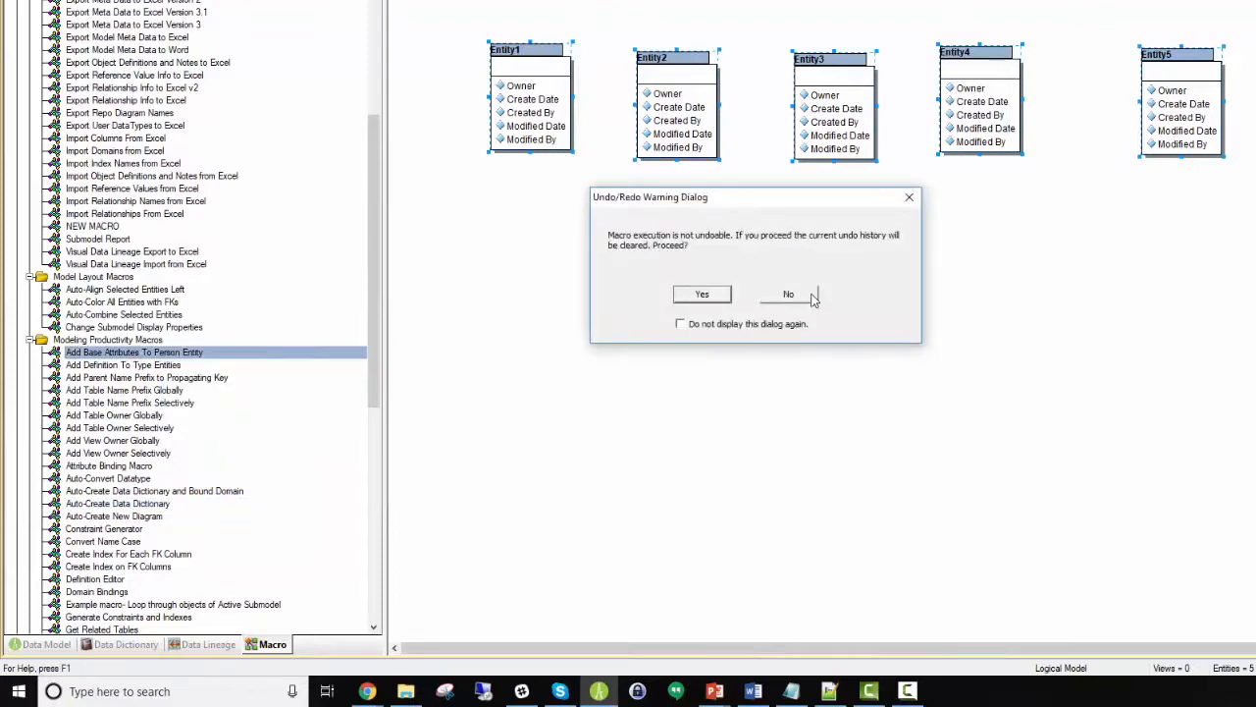
{"action": "left_click", "coordinate": [703, 294]}
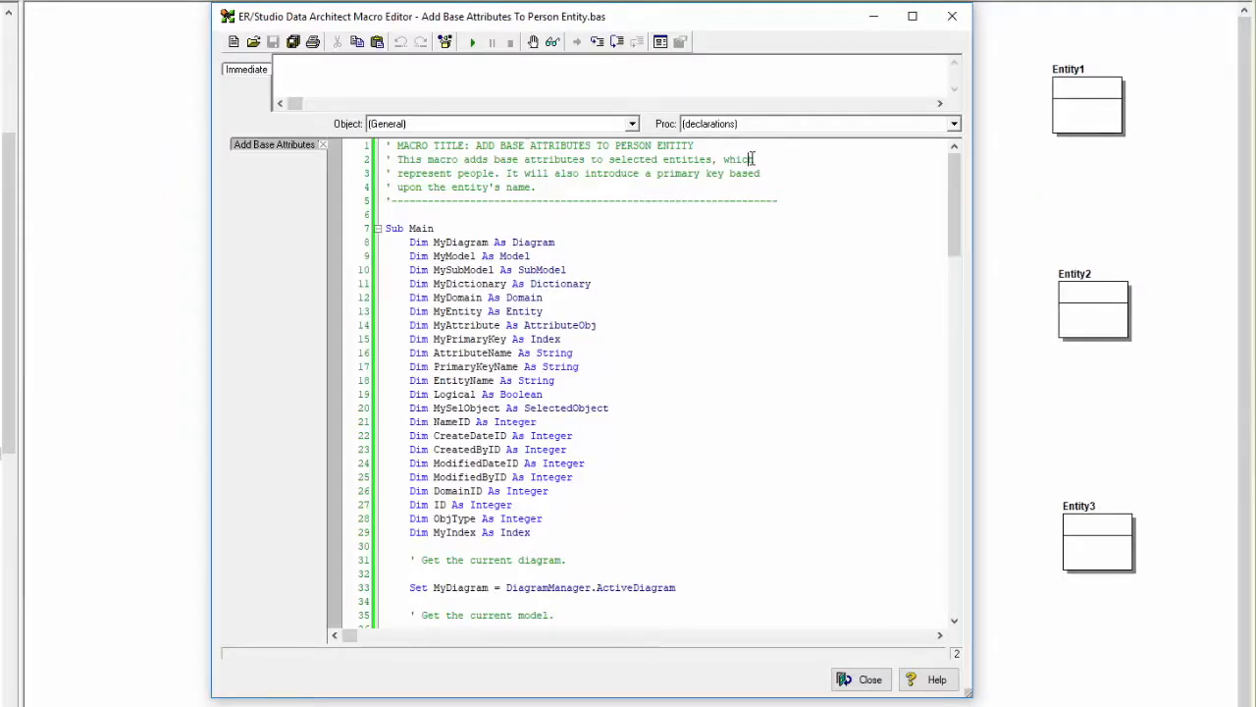
Step: Duplicate the Last Name attribute block in the macro and rename the copy to Alias
{"action": "scroll", "scroll_direction": "down", "scroll_amount": 3}
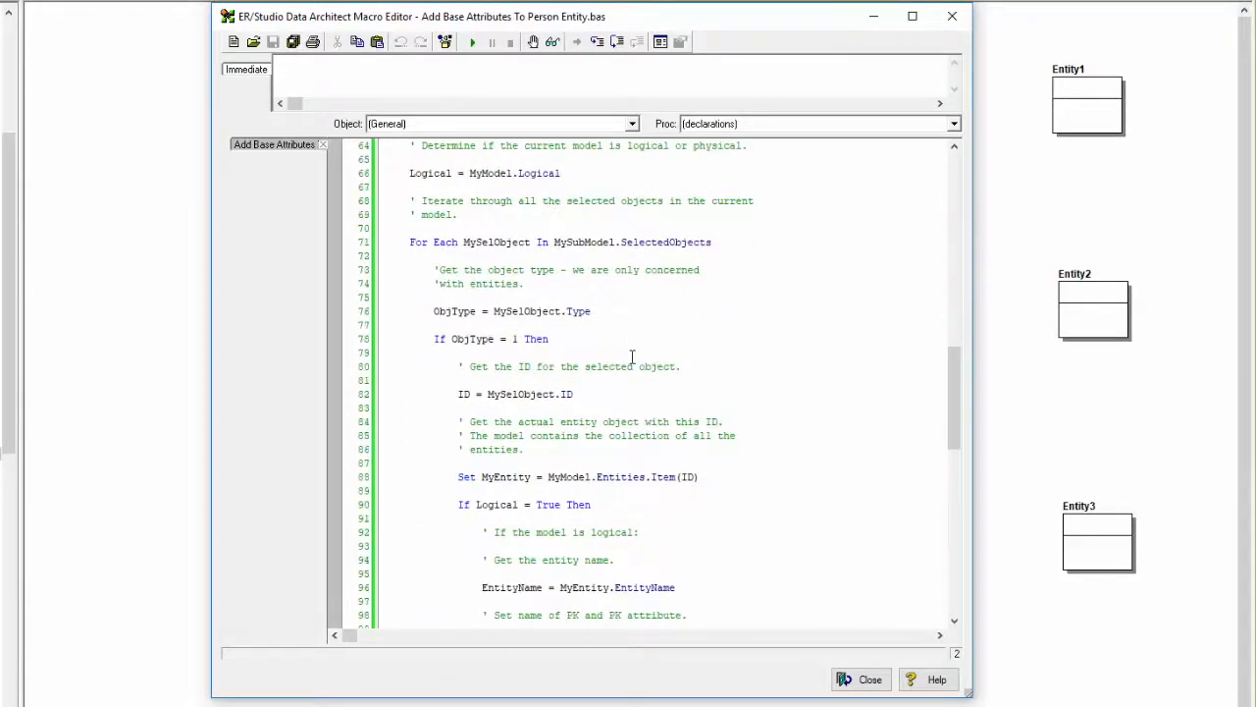
{"action": "scroll", "scroll_direction": "down", "scroll_amount": 3}
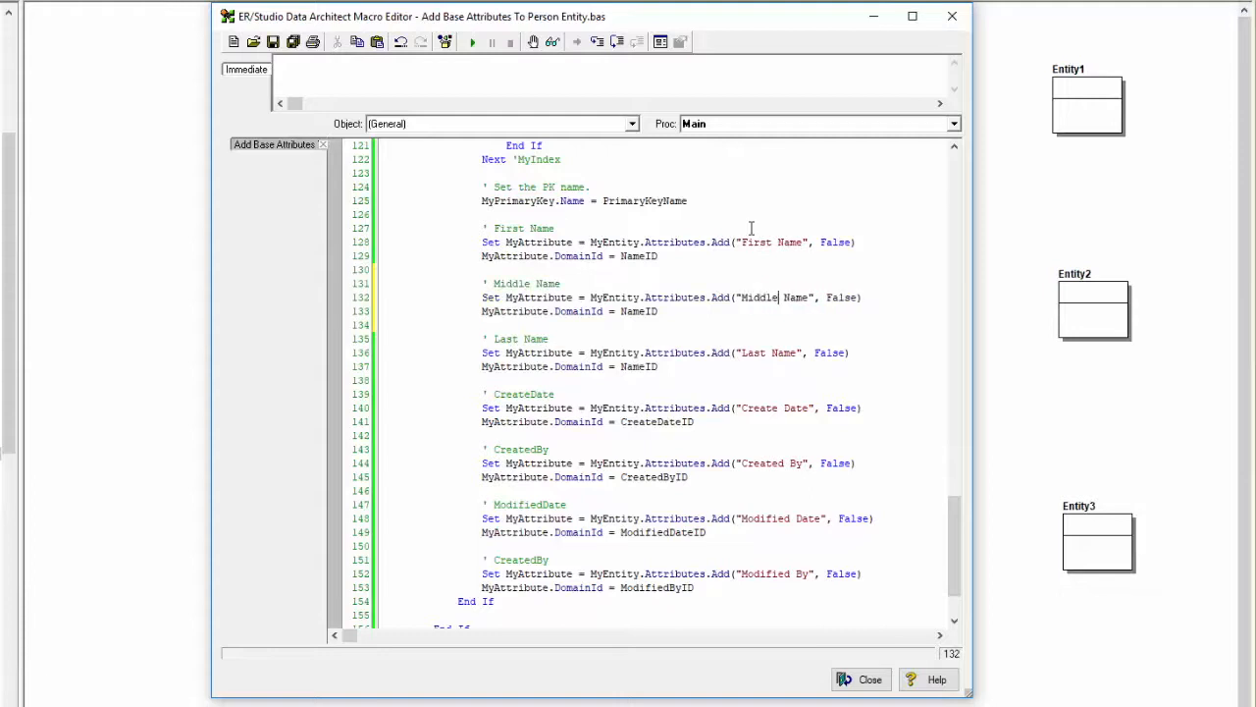
{"action": "left_click_drag", "start_coordinate": [481, 353], "coordinate": [657, 367]}
{"action": "type", "text": "' Alias"}
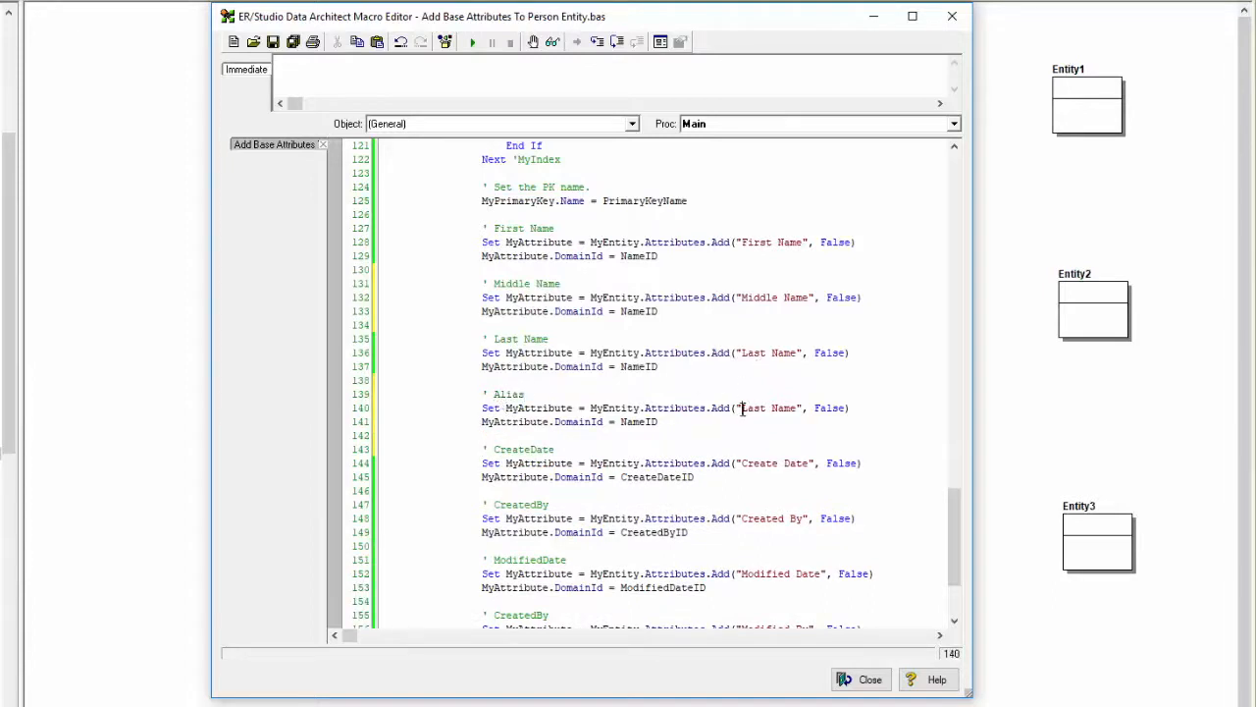
{"action": "double_click", "coordinate": [769, 406]}
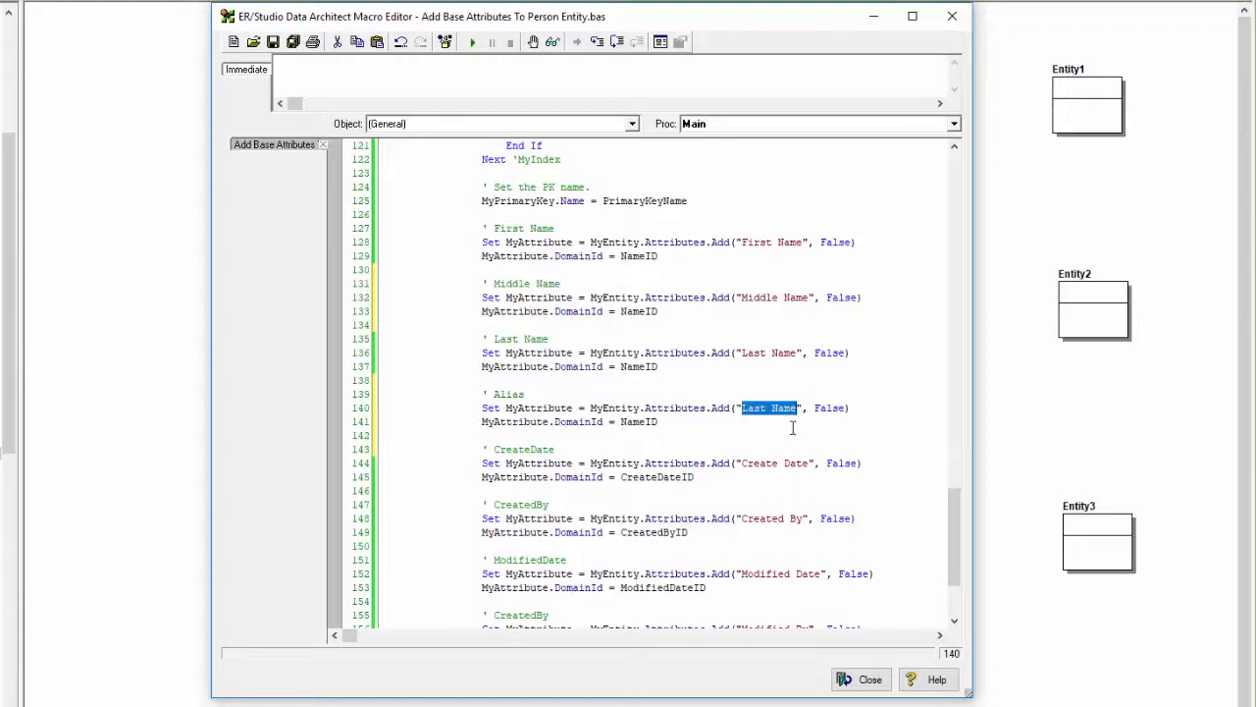
{"action": "type", "text": "Alias"}
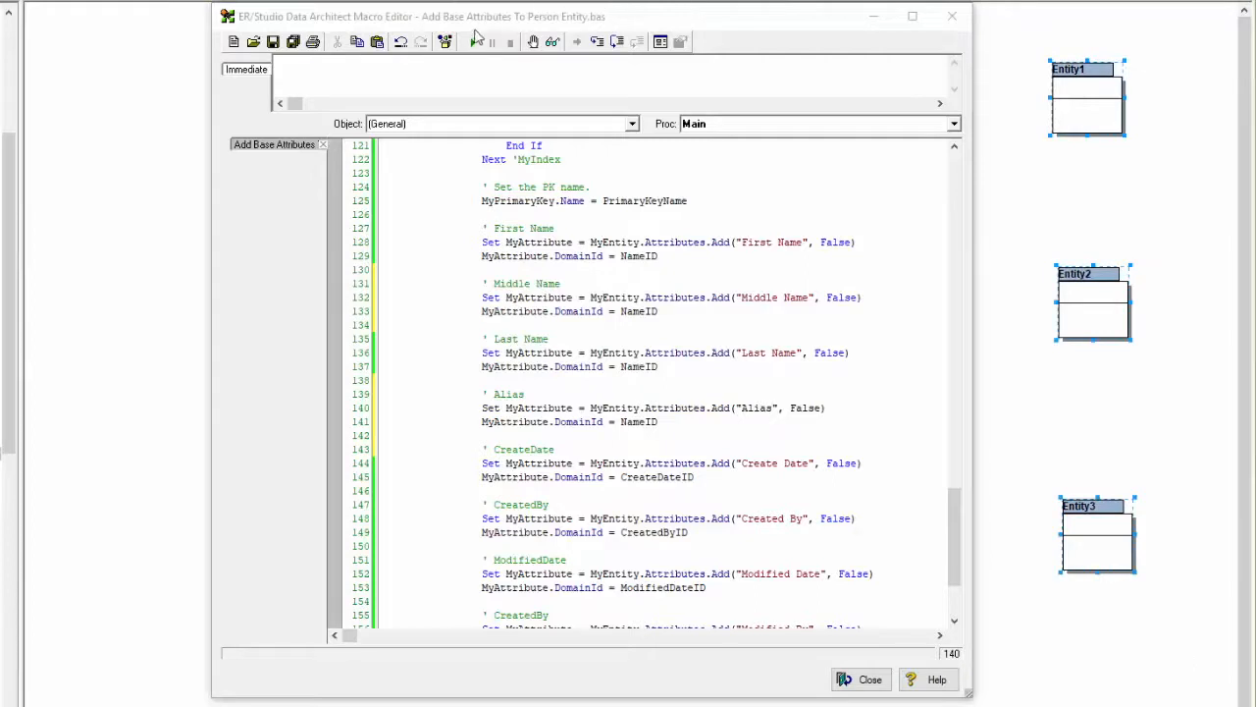
Step: Run the edited person-attributes macro, confirming despite no undo
{"action": "left_click", "coordinate": [471, 41]}
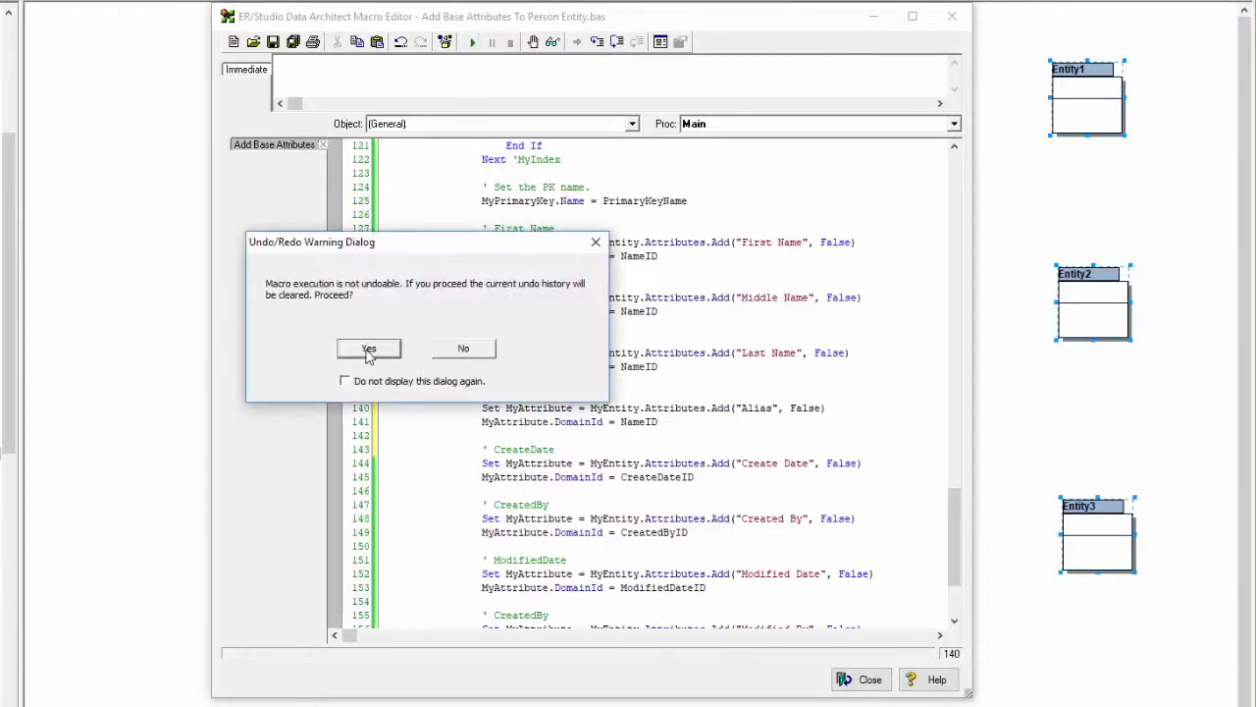
{"action": "left_click", "coordinate": [369, 350]}
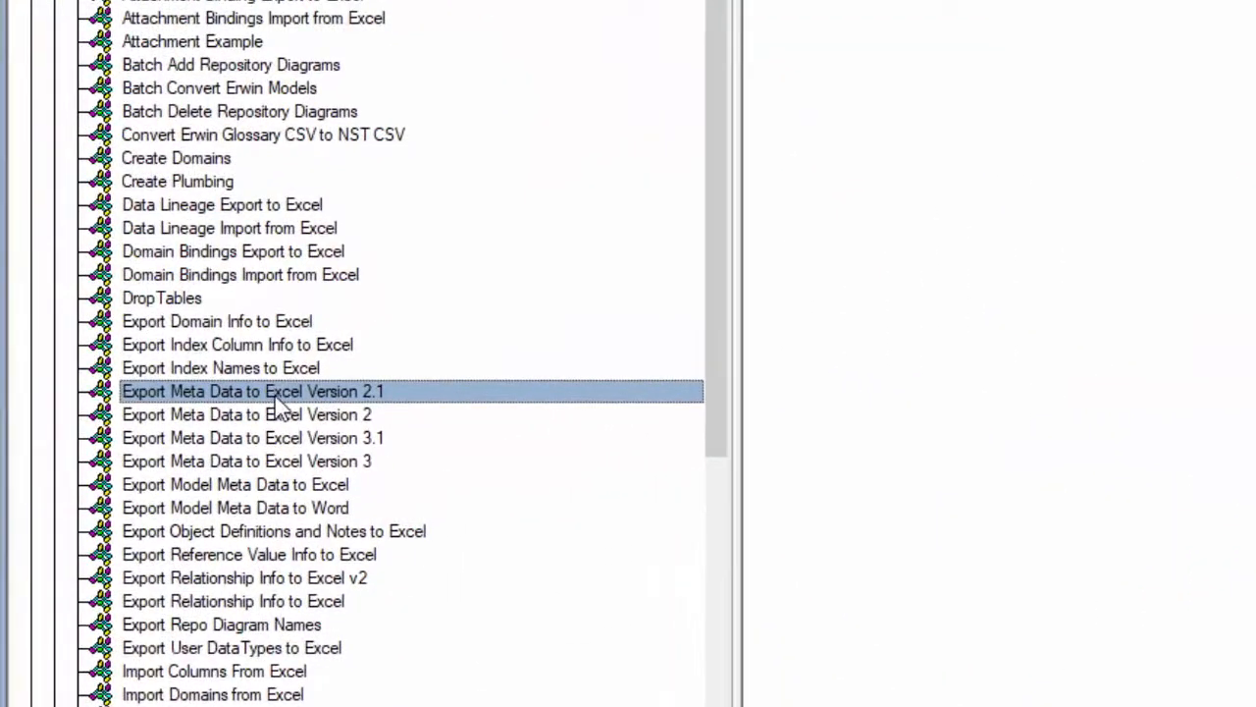
Step: Run the Export Meta Data to Excel Version 2.1 macro on the Adventure Works model
{"action": "right_click", "coordinate": [253, 391]}
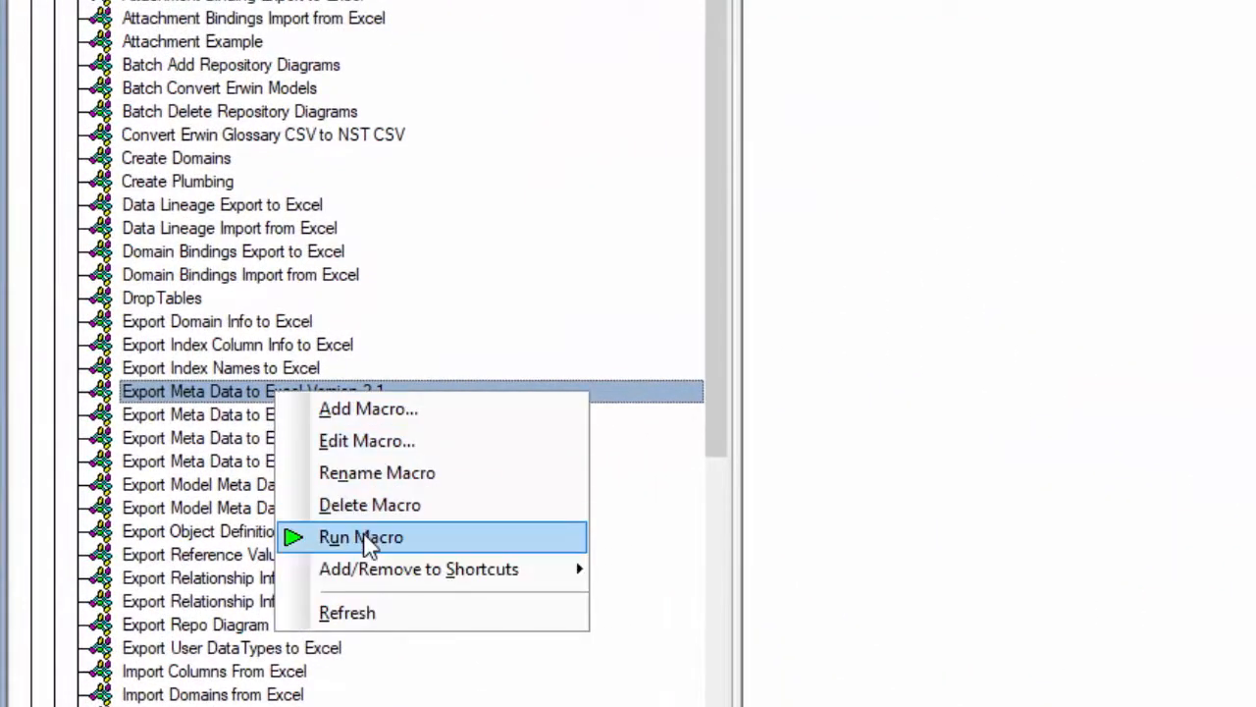
{"action": "left_click", "coordinate": [361, 538]}
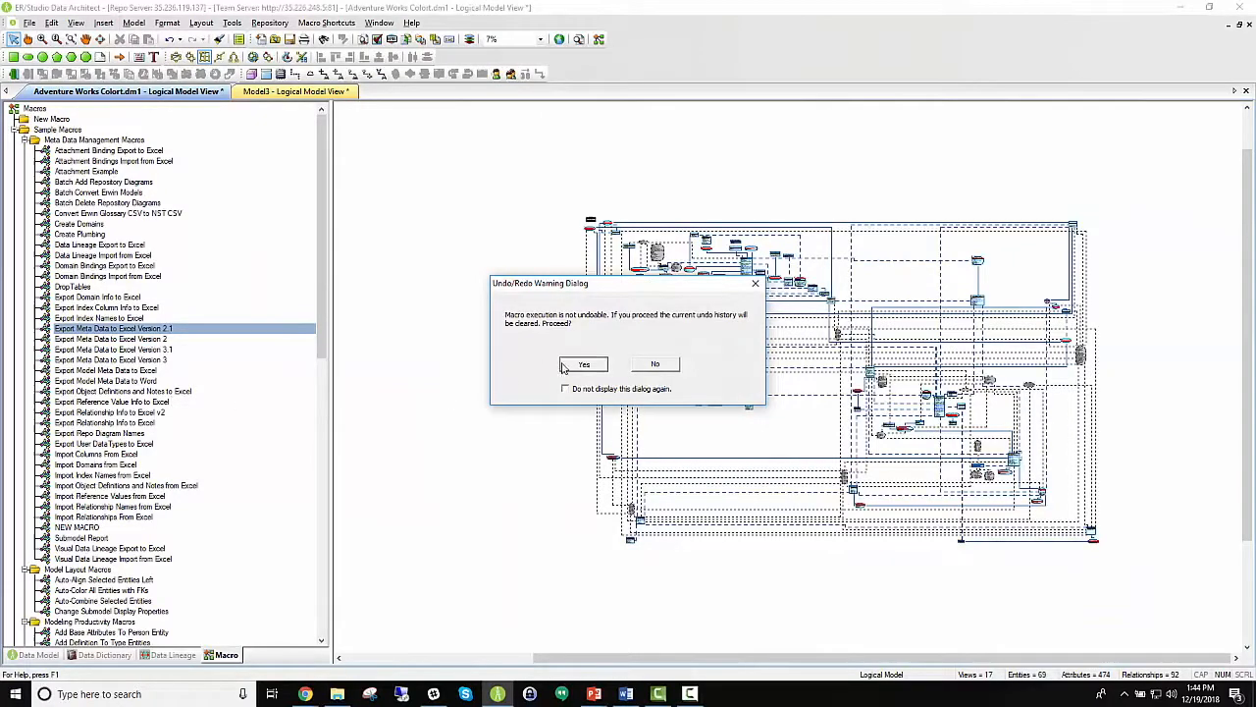
{"action": "left_click", "coordinate": [585, 363]}
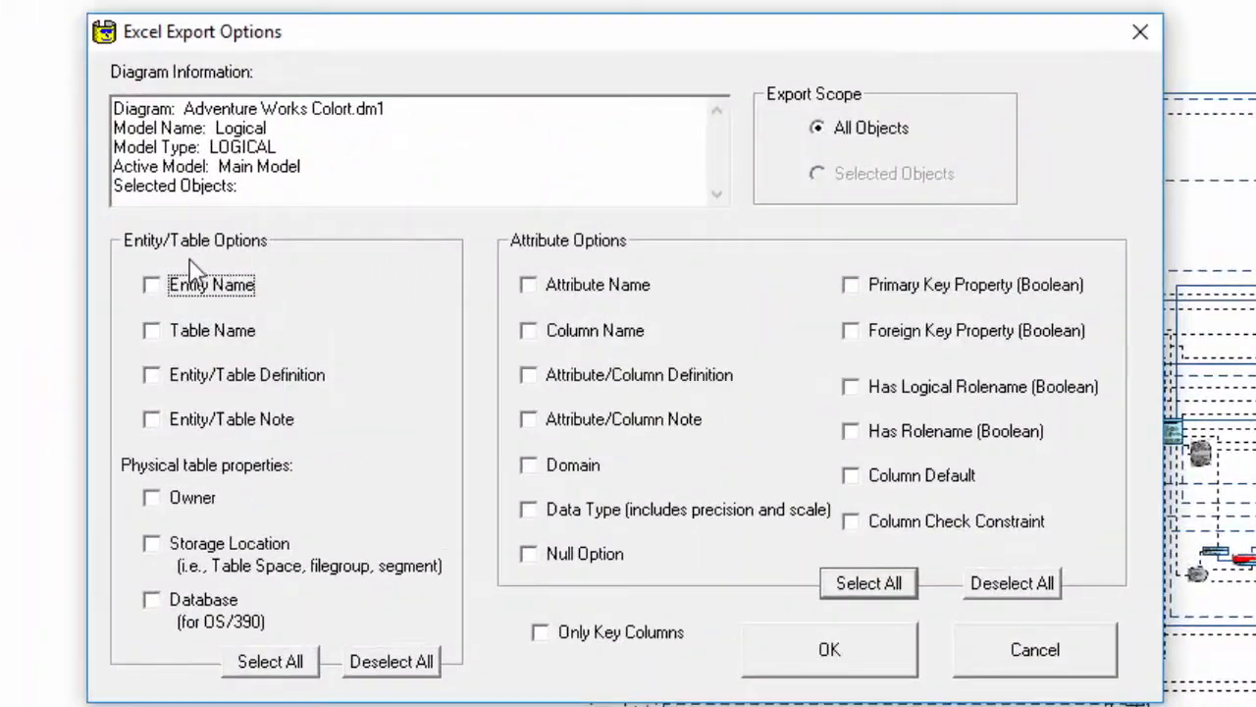
Step: Export with all entity options except Owner and every attribute option selected
{"action": "left_click", "coordinate": [270, 659]}
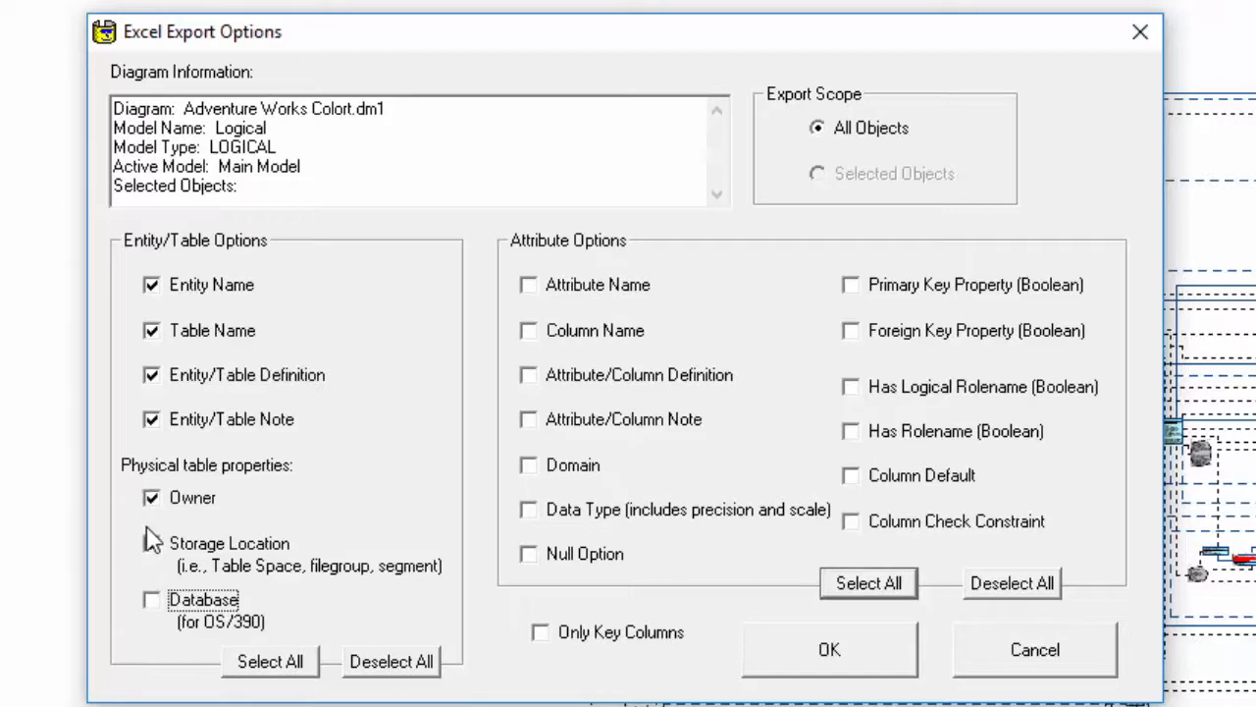
{"action": "left_click", "coordinate": [151, 498]}
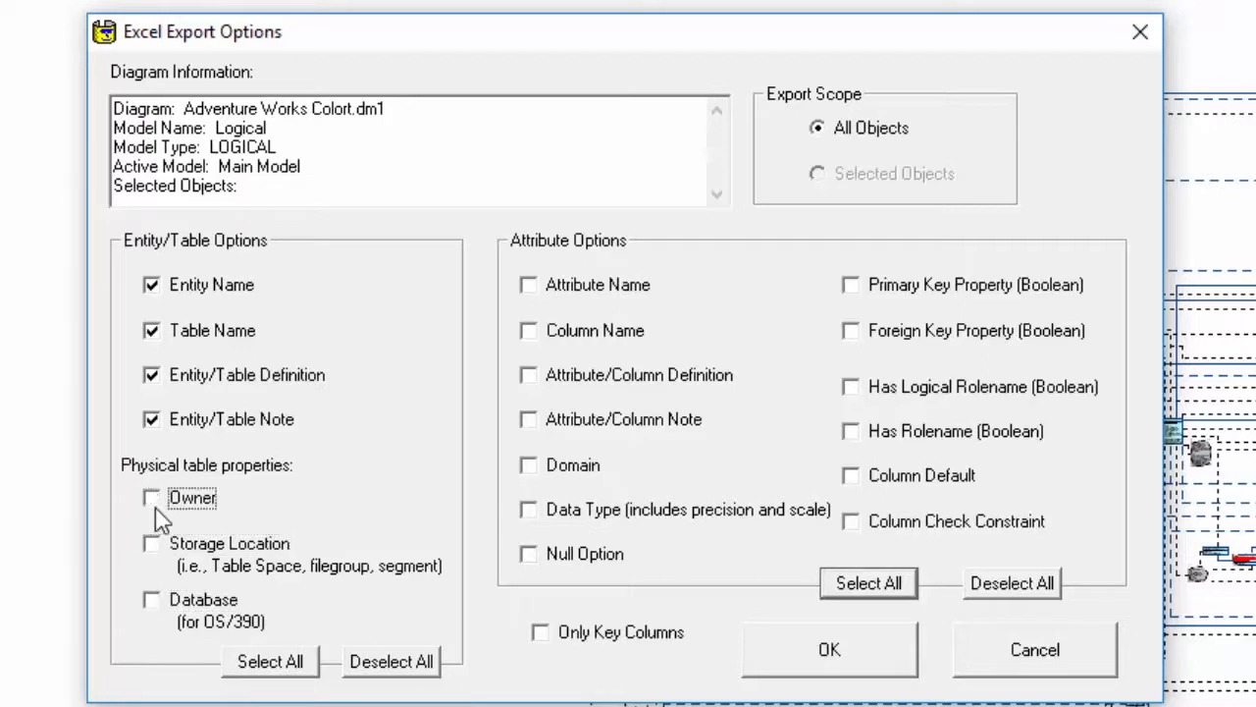
{"action": "left_click", "coordinate": [868, 581]}
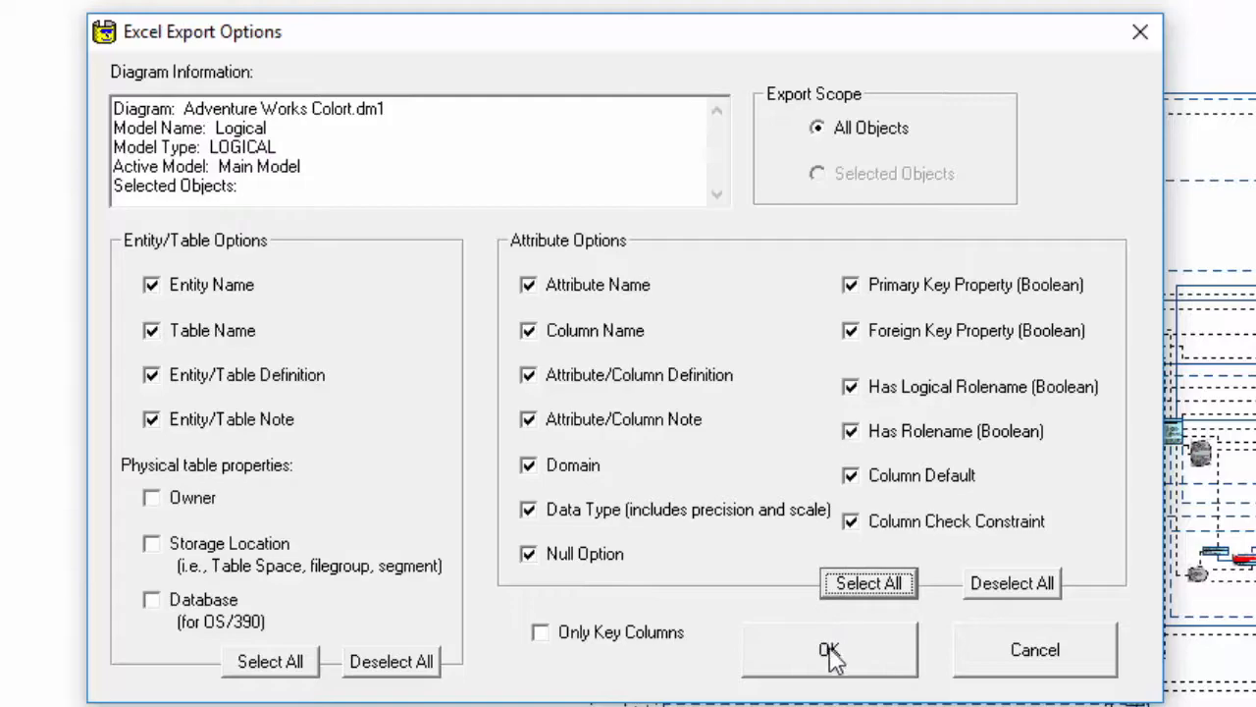
{"action": "left_click", "coordinate": [828, 650]}
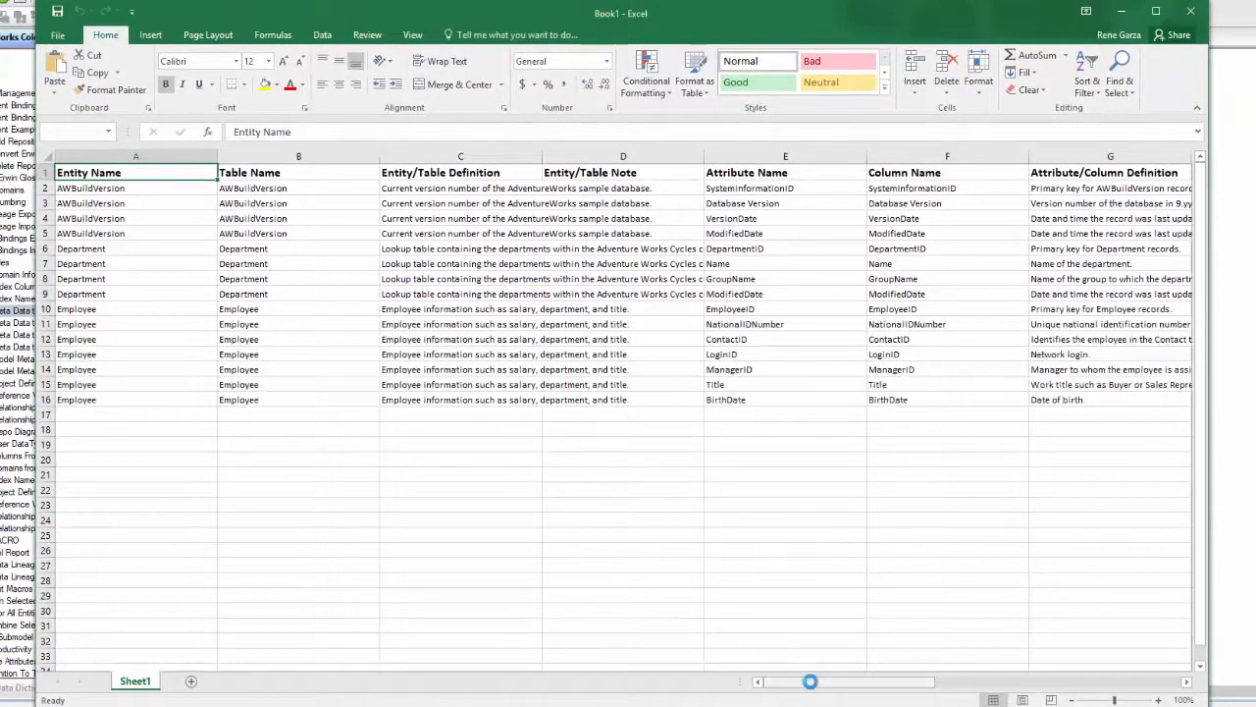
Step: Scroll right across Book1 to review datatype, null option, key, default and check-constraint columns
{"action": "scroll", "scroll_direction": "right", "scroll_amount": 3}
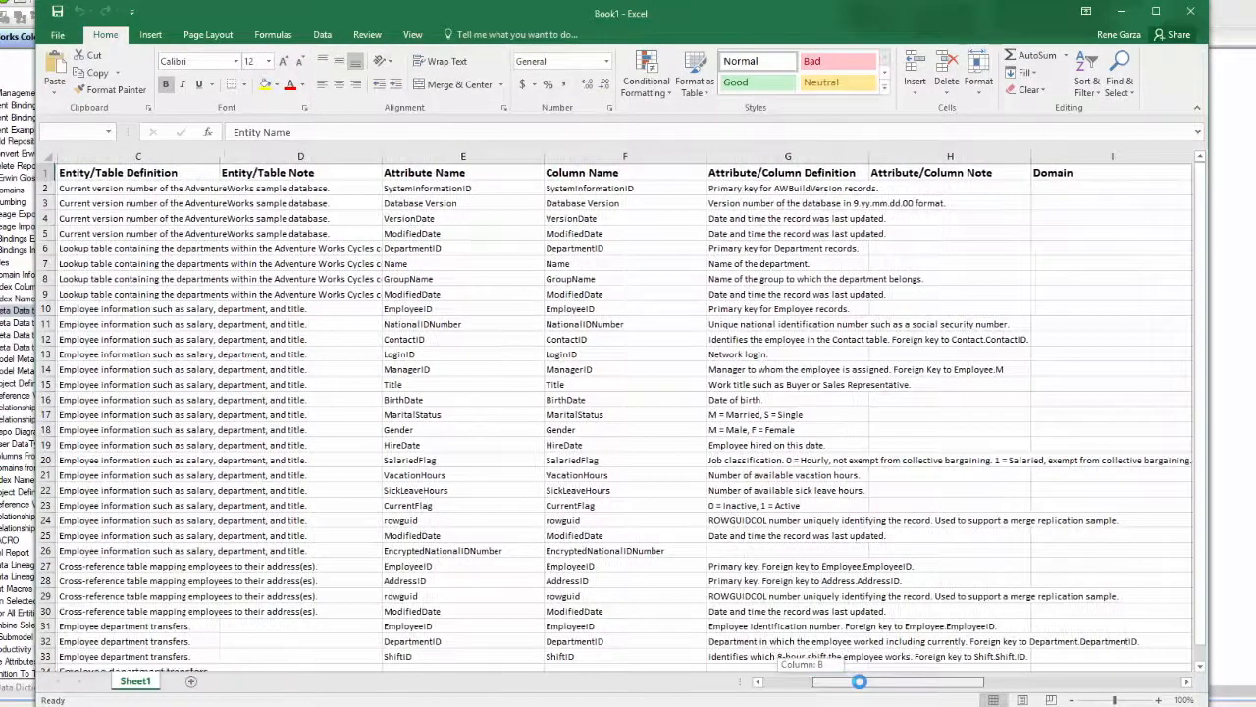
{"action": "scroll", "scroll_direction": "right", "scroll_amount": 3}
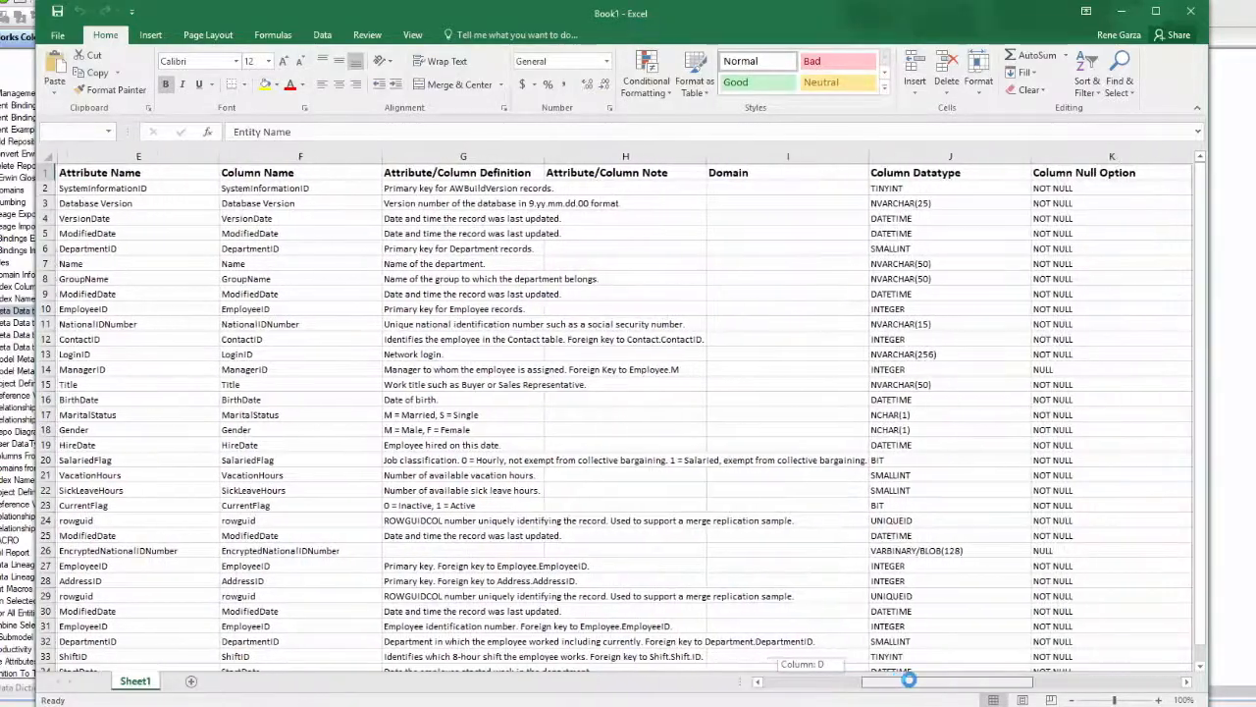
{"action": "scroll", "scroll_direction": "right", "scroll_amount": 3}
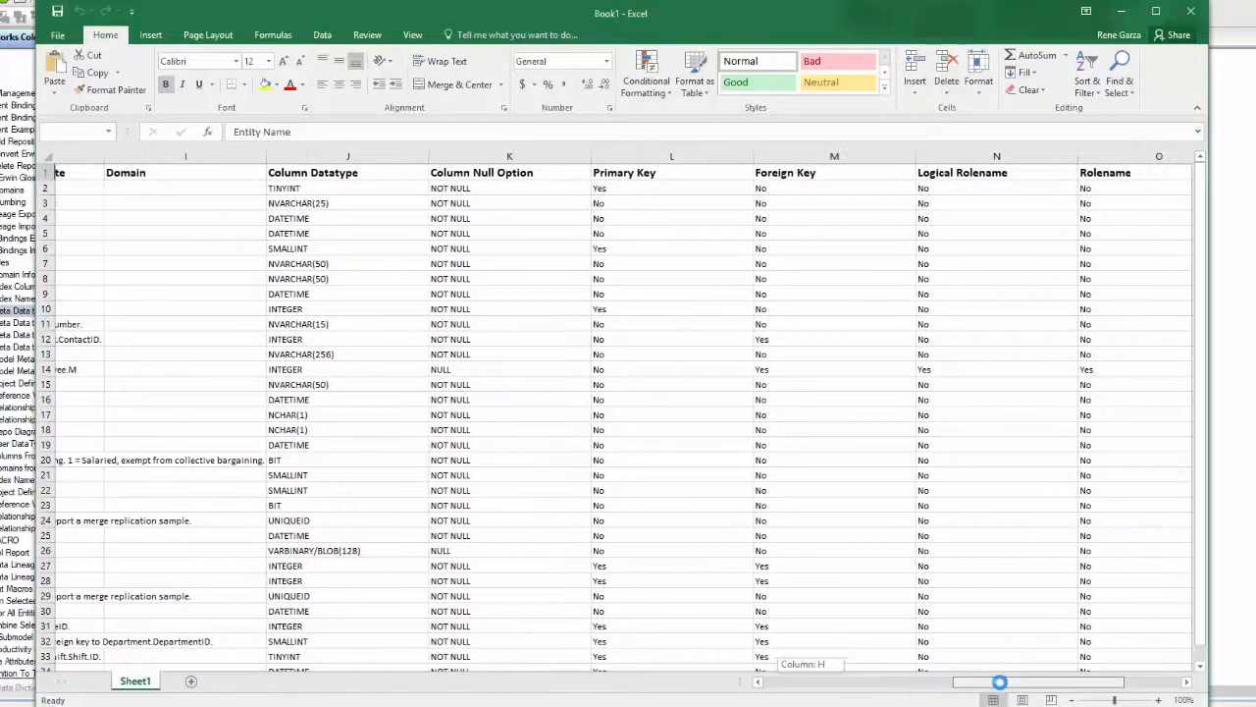
{"action": "scroll", "scroll_direction": "right", "scroll_amount": 3}
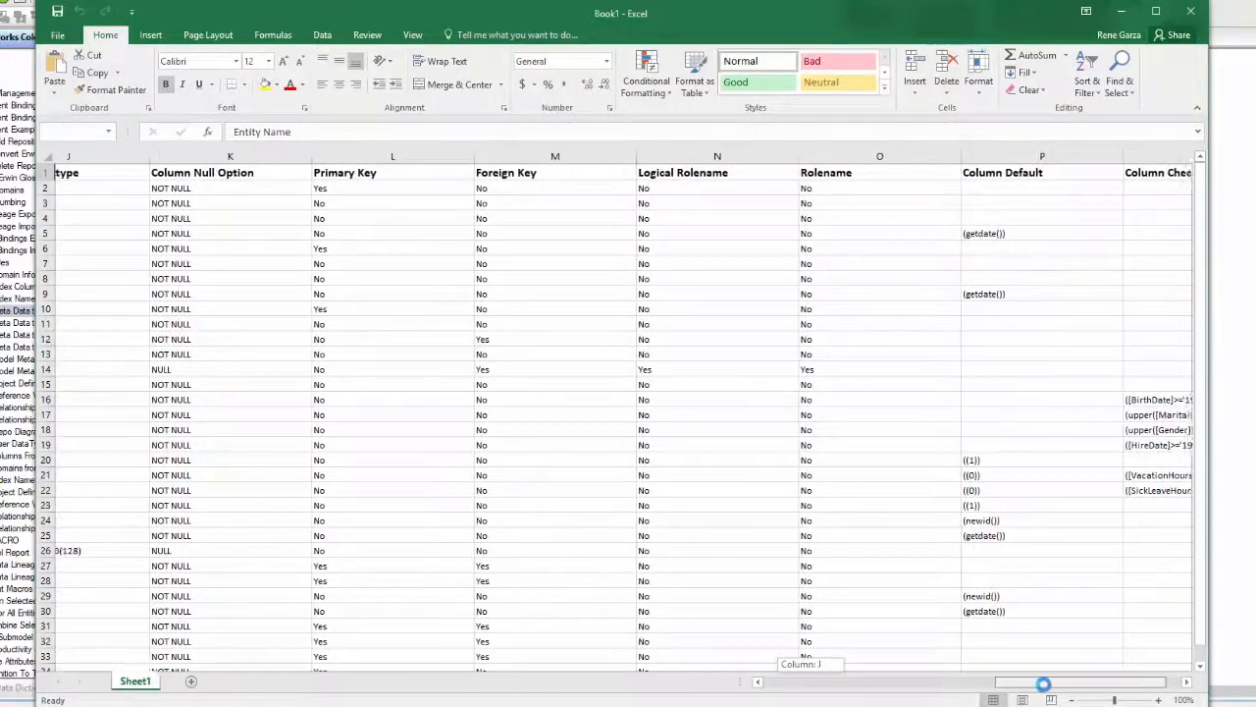
{"action": "scroll", "scroll_direction": "right", "scroll_amount": 3}
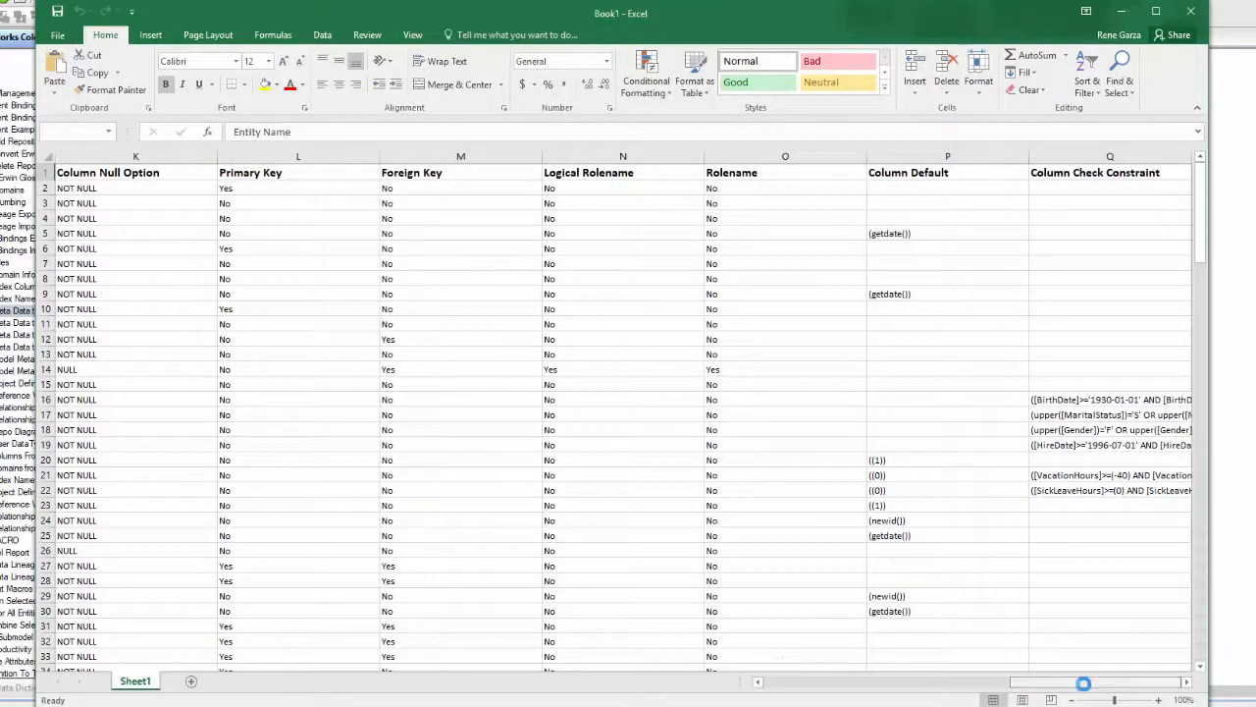